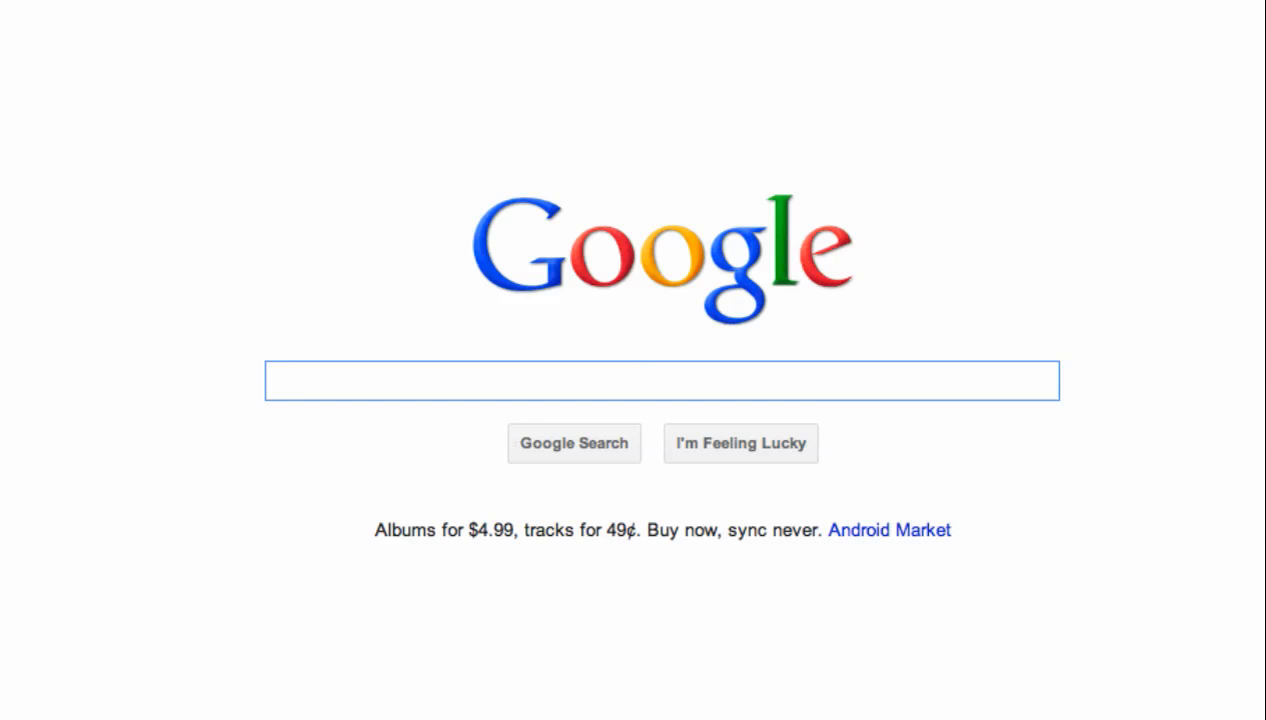
Search Google for 'keyword tool' and open the 'Keyword Tool - Google Adwords' result
left_click(660, 381)
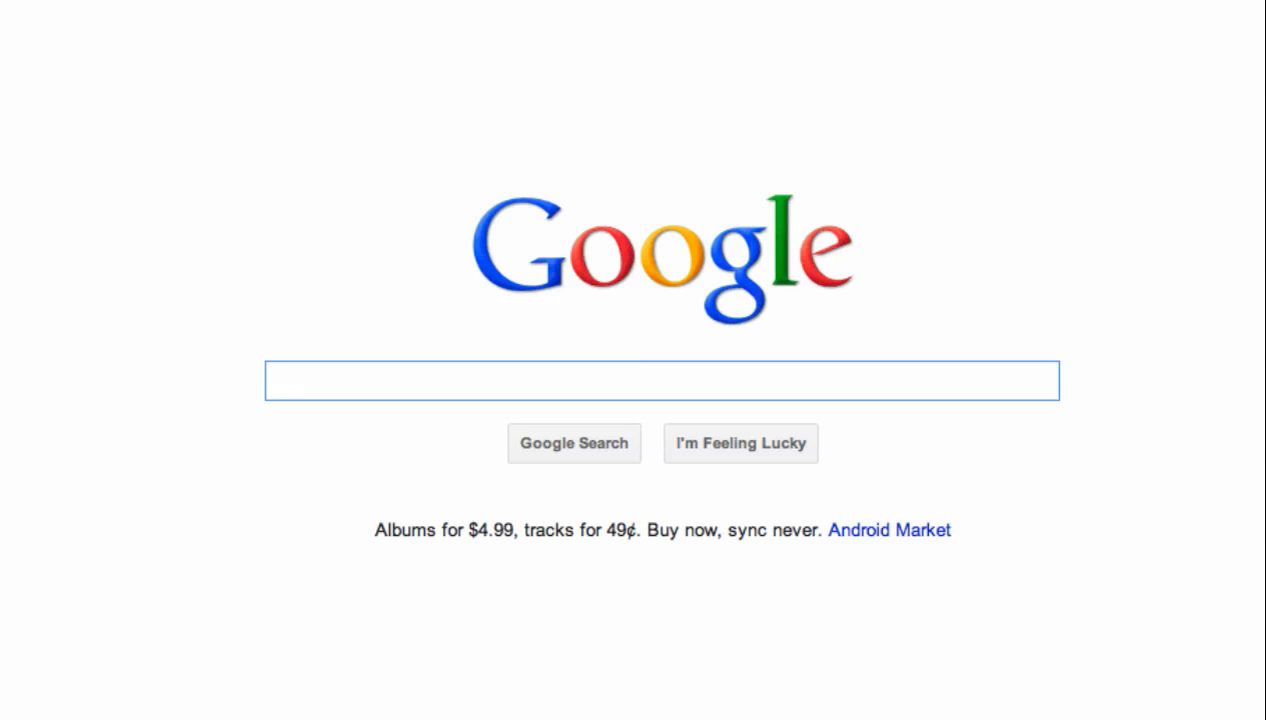
left_click(660, 381)
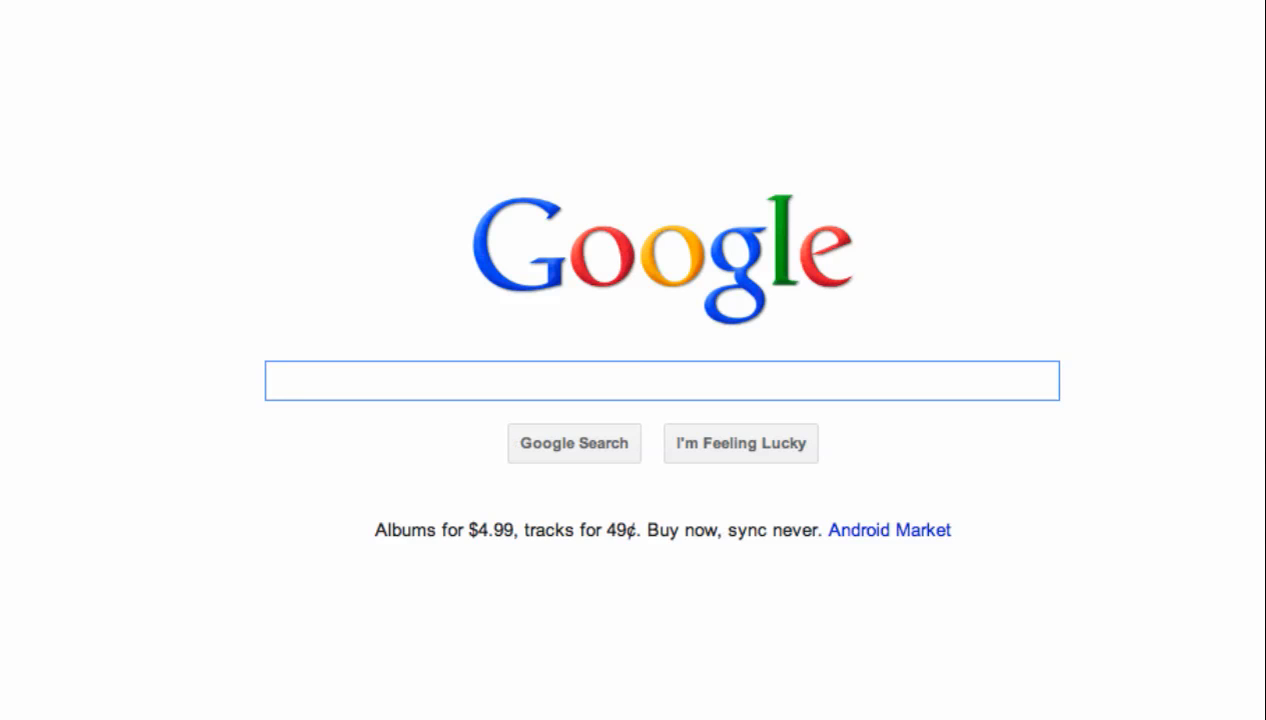
left_click(660, 382)
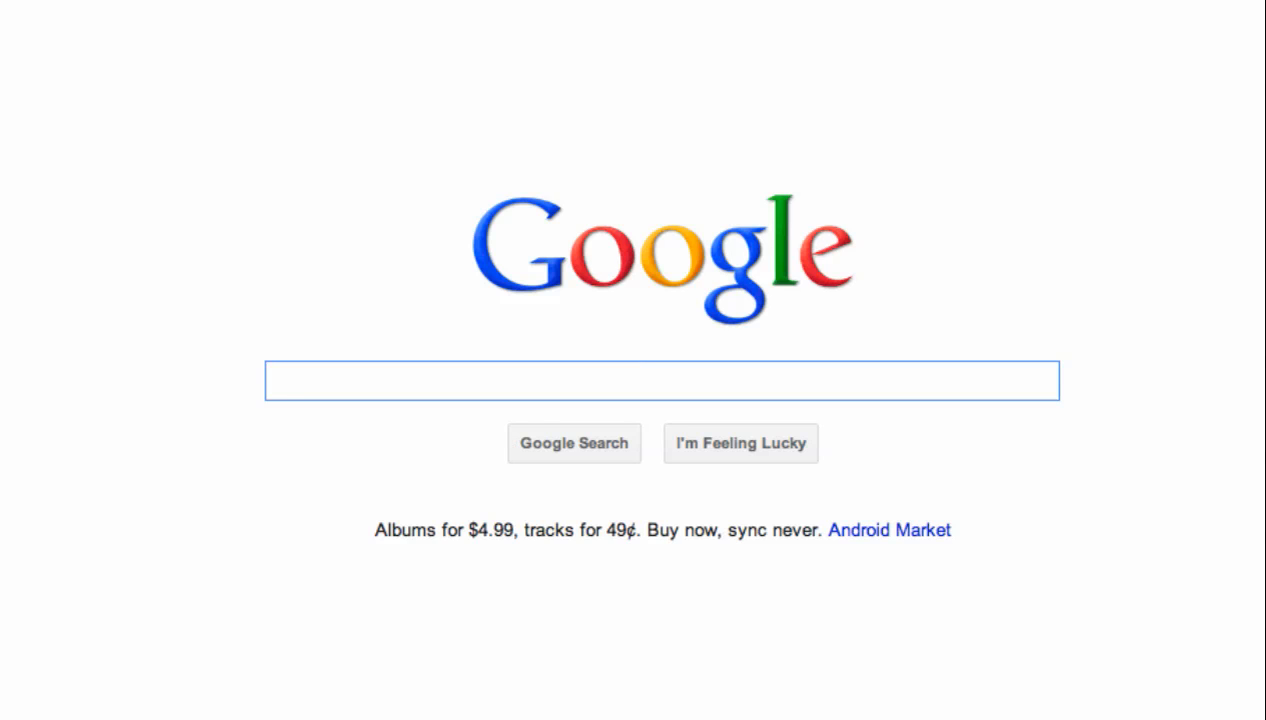
left_click(660, 382)
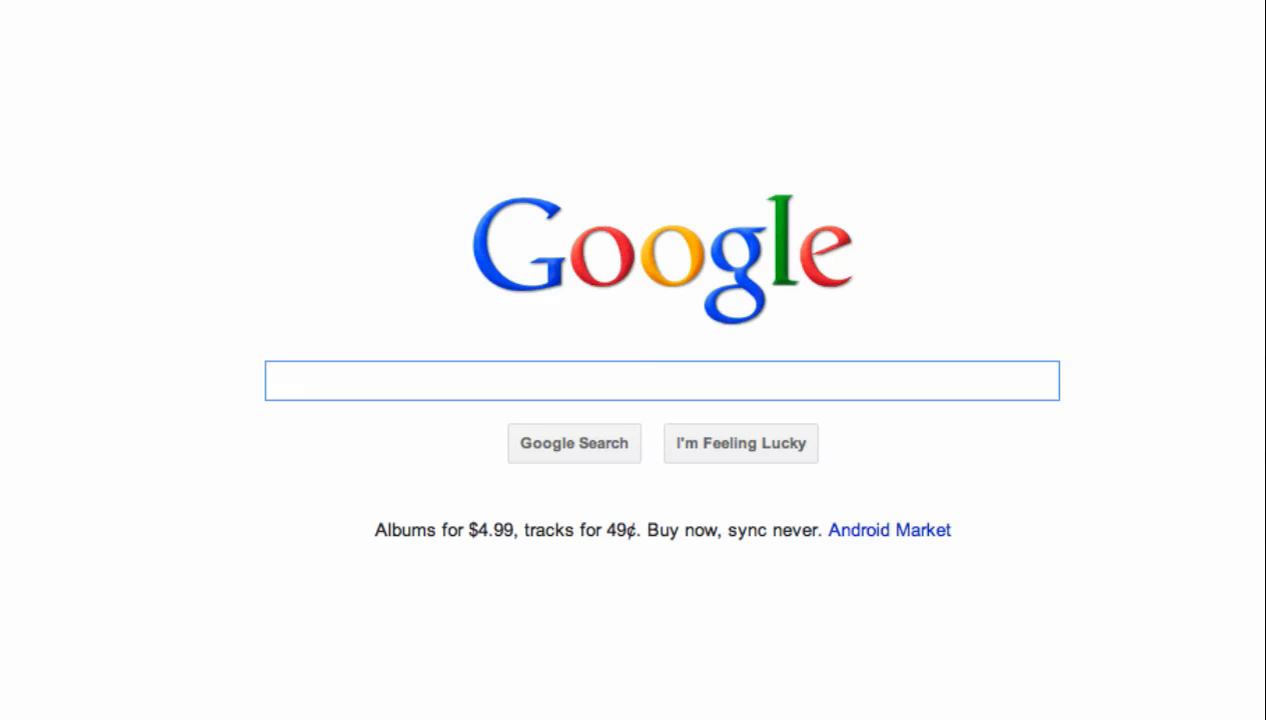
left_click(663, 381)
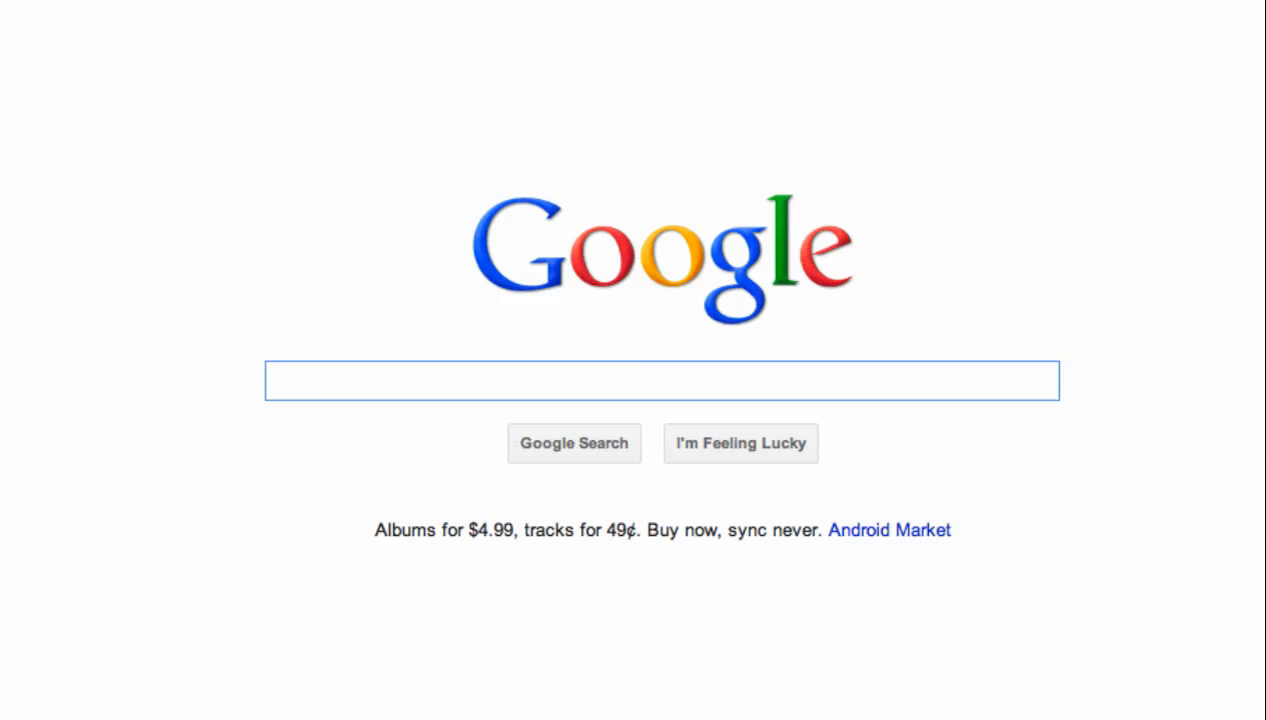
left_click(663, 381)
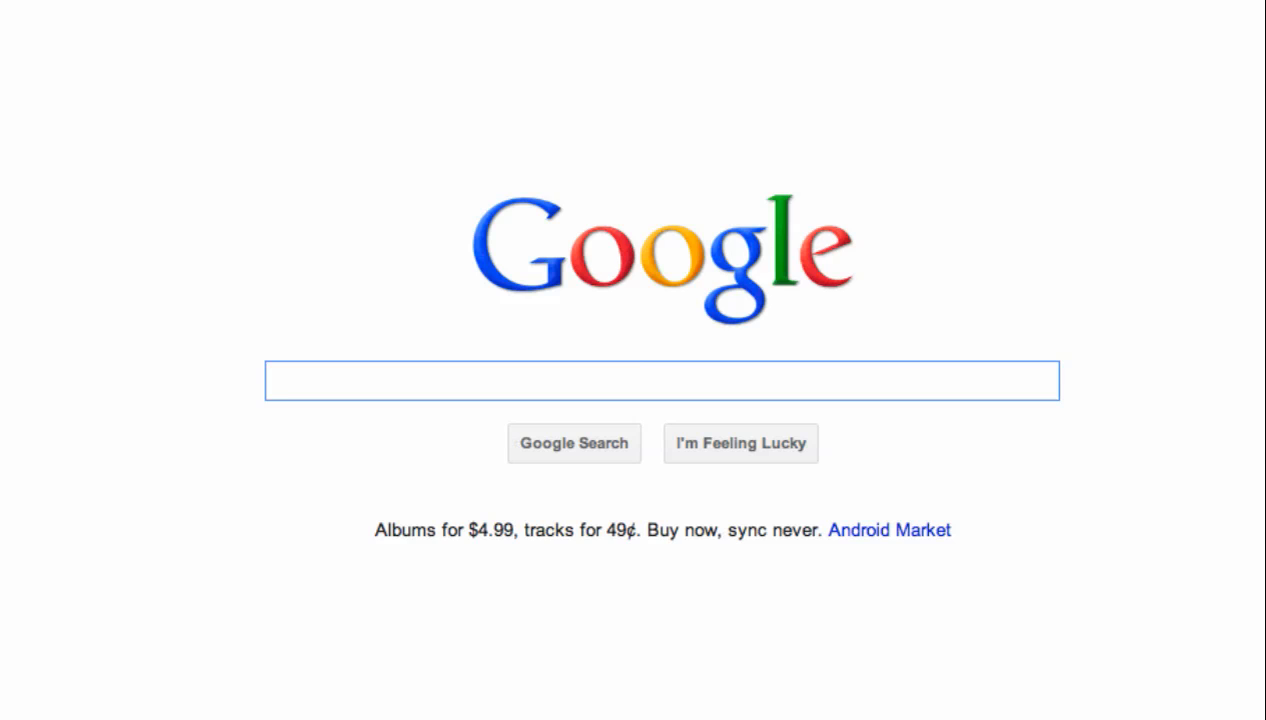
left_click(660, 382)
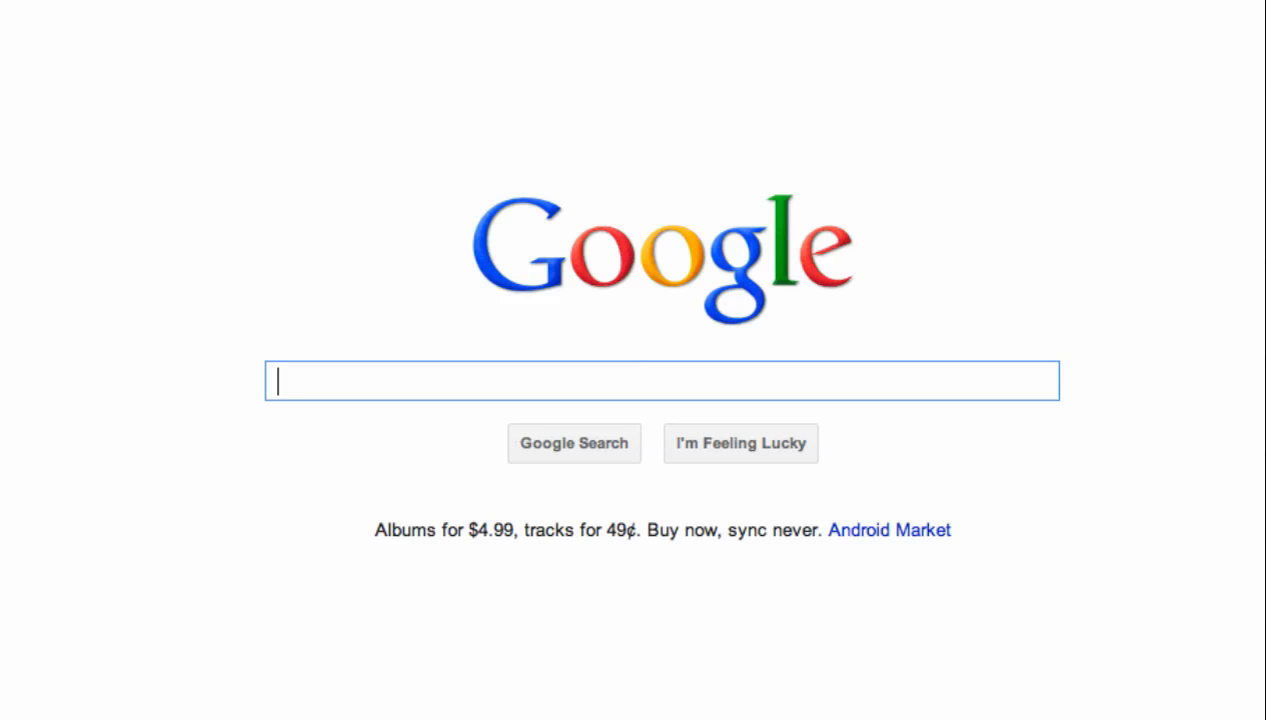
mouse_move(370, 381)
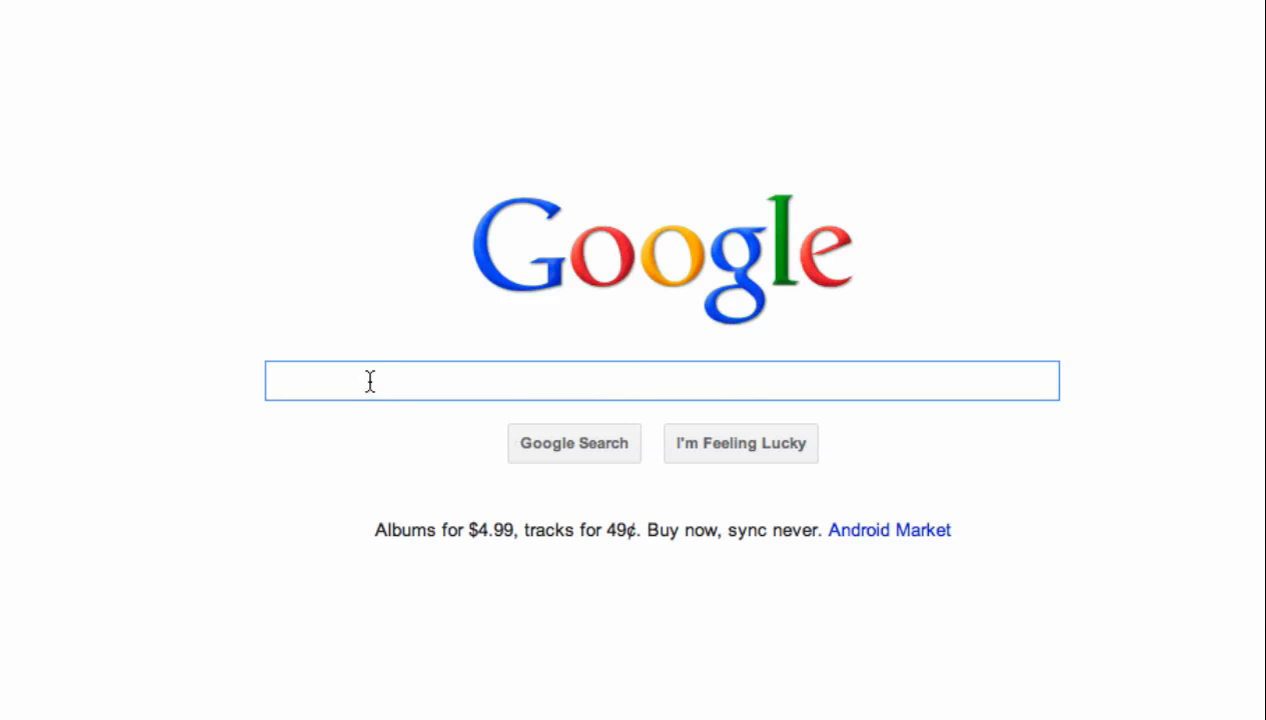
mouse_move(392, 373)
type("keyword tool")
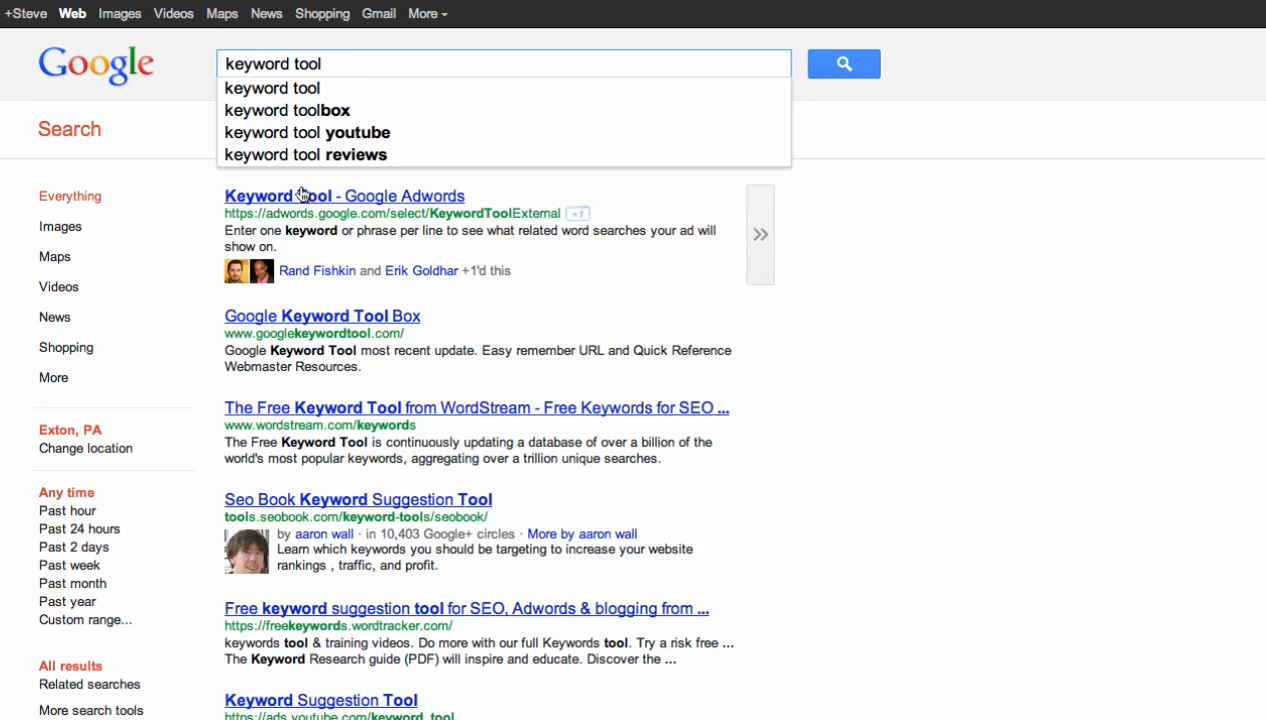
mouse_move(350, 227)
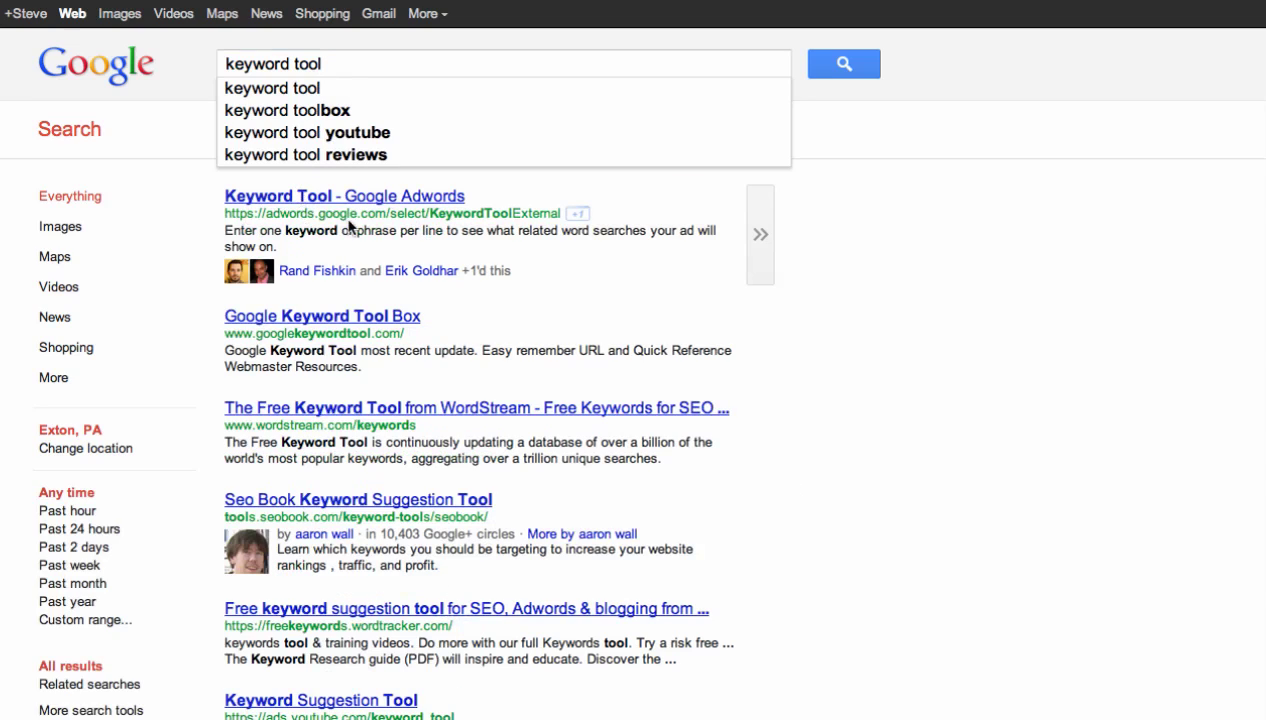
left_click(344, 195)
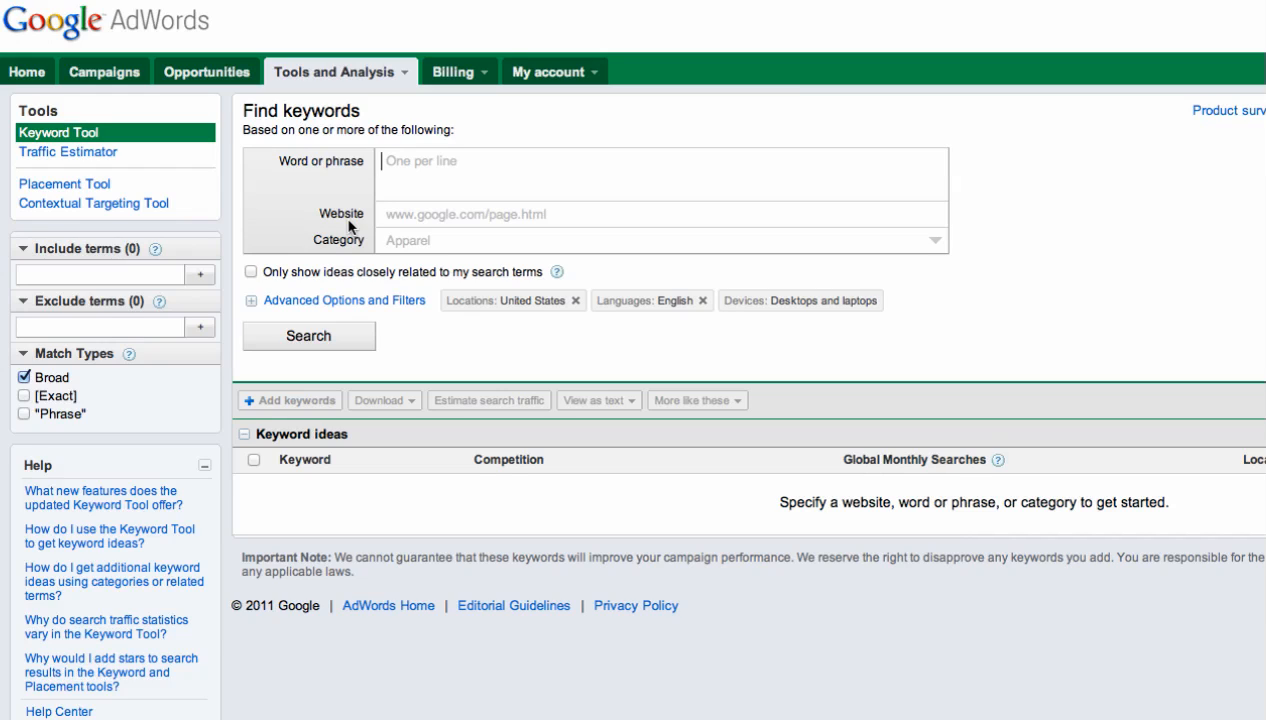
Search the Keyword Tool for 'houses in philadelphia' to get its search volume and ideas
type("houses in ph")
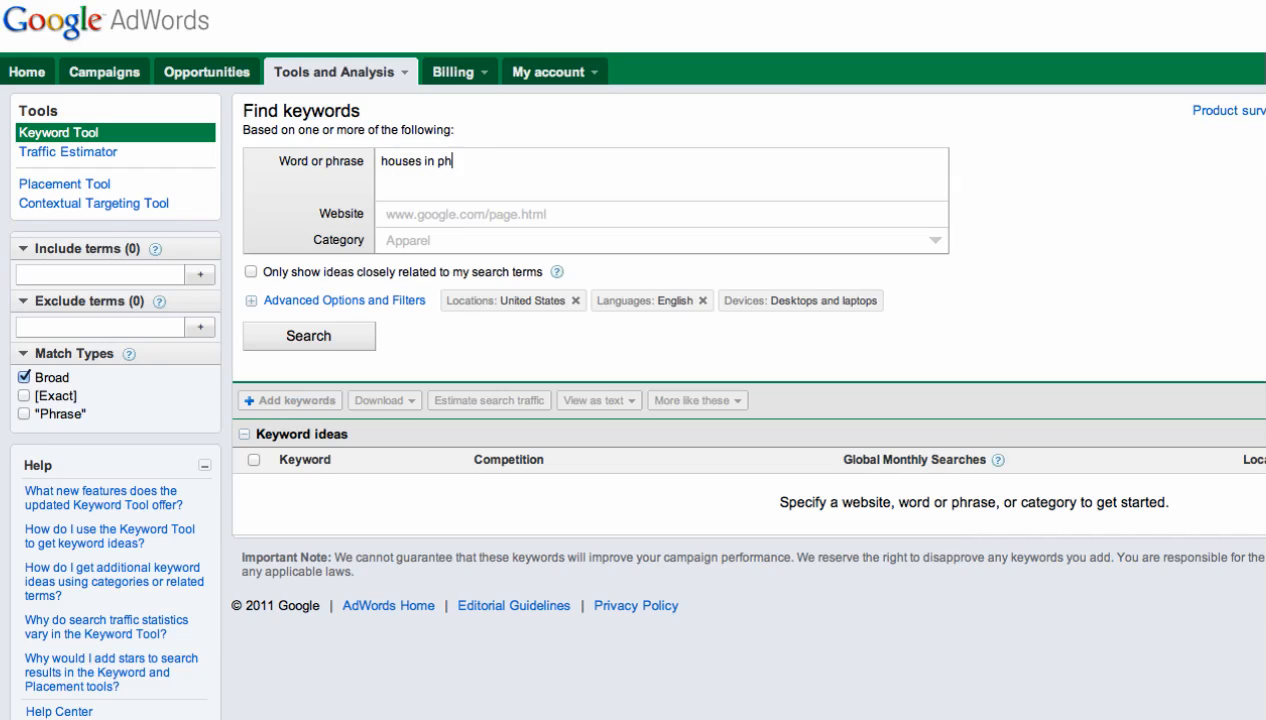
type("iladelph")
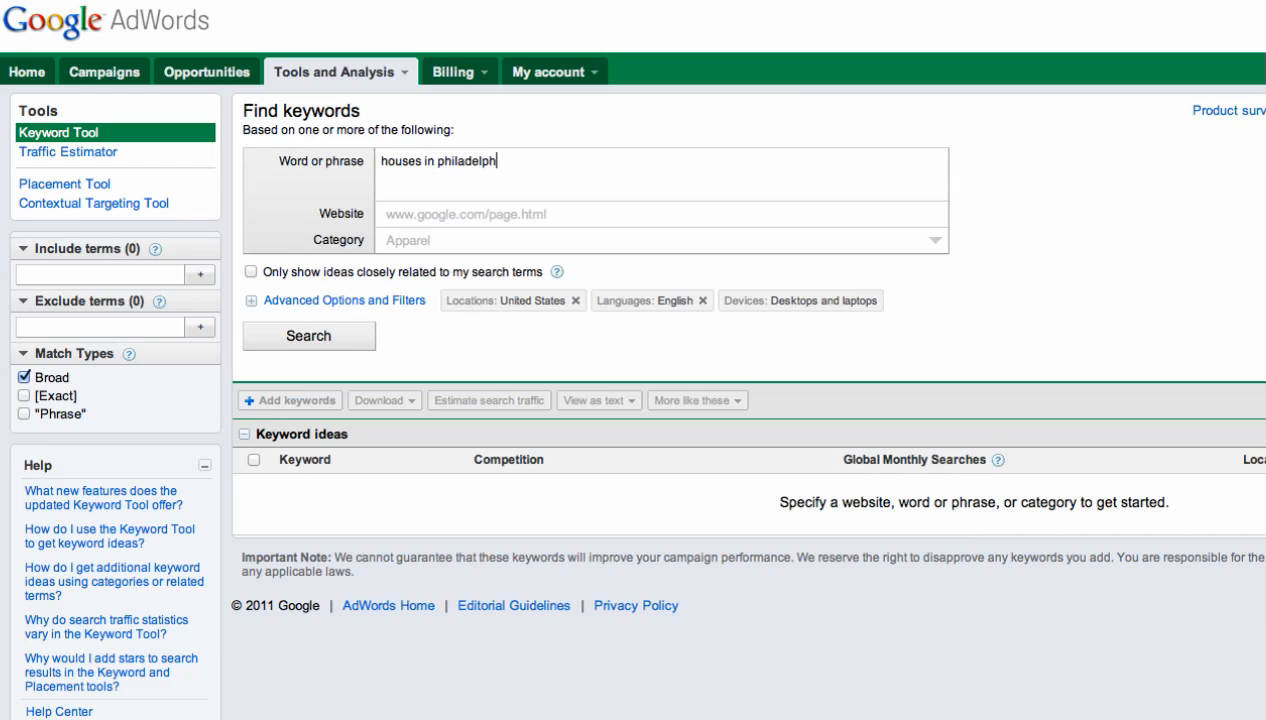
type("ia")
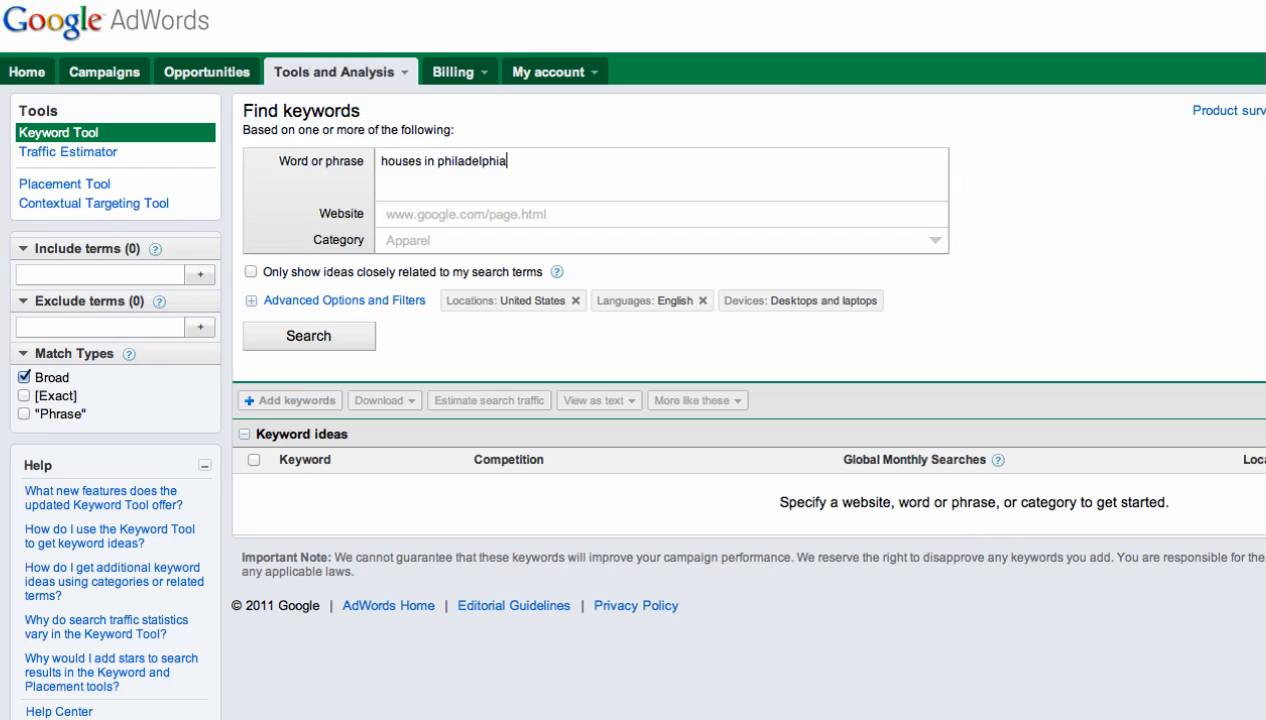
mouse_move(305, 353)
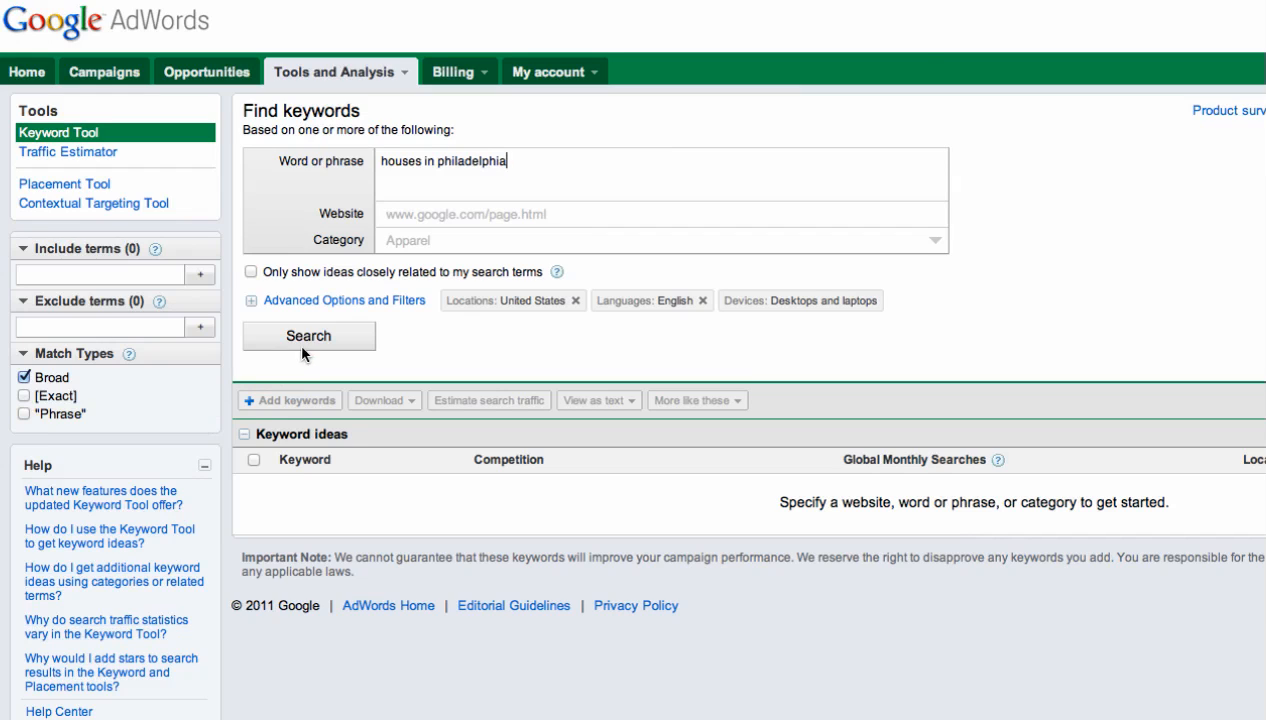
left_click(308, 335)
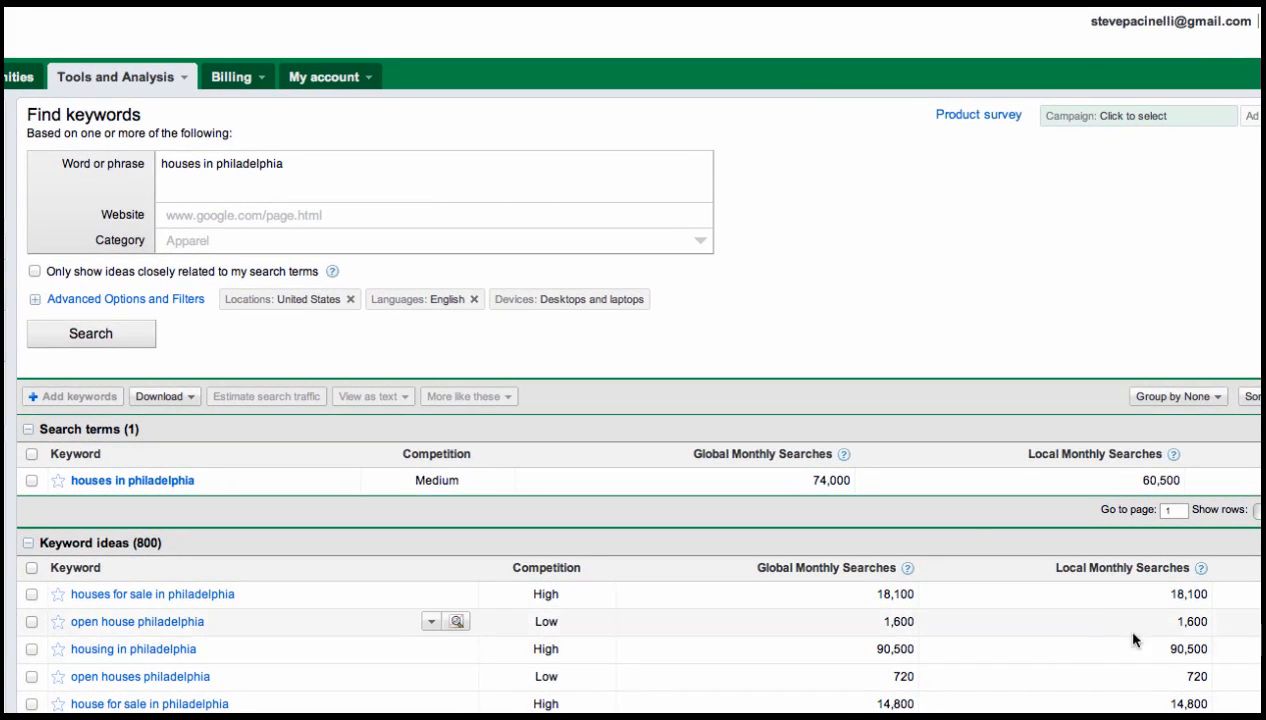
mouse_move(1048, 477)
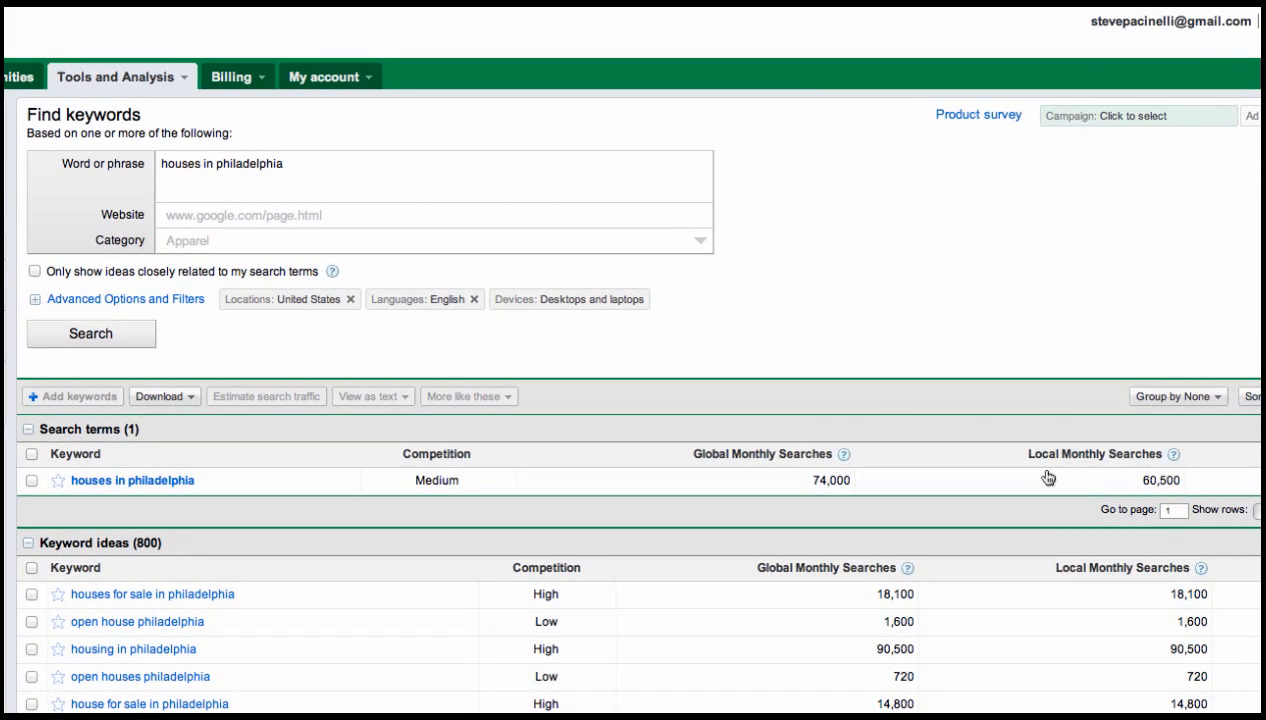
mouse_move(716, 293)
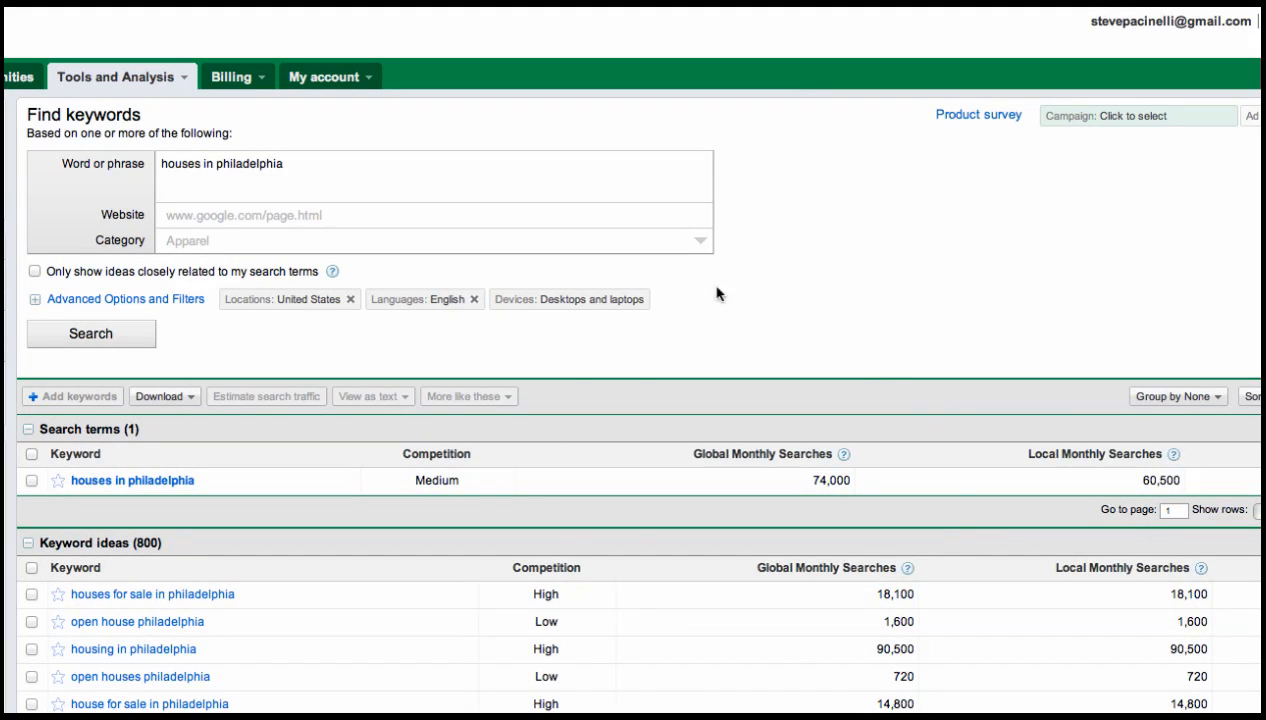
mouse_move(1106, 473)
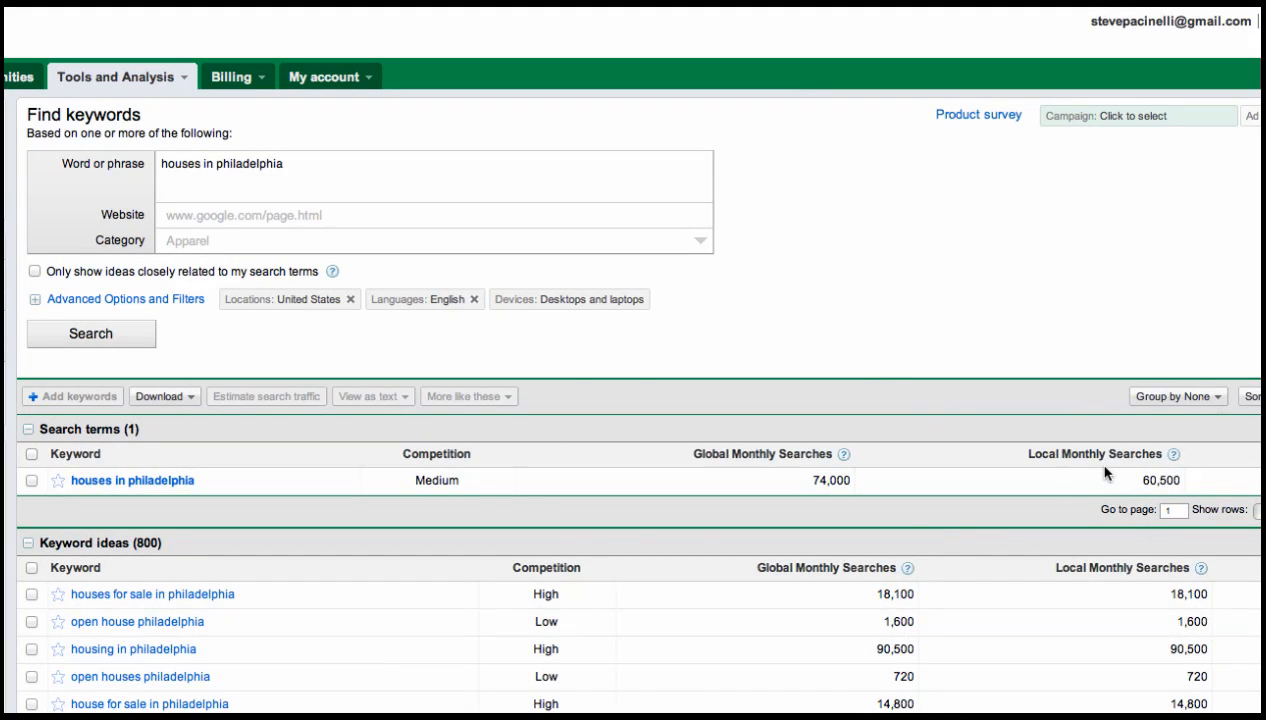
mouse_move(1082, 511)
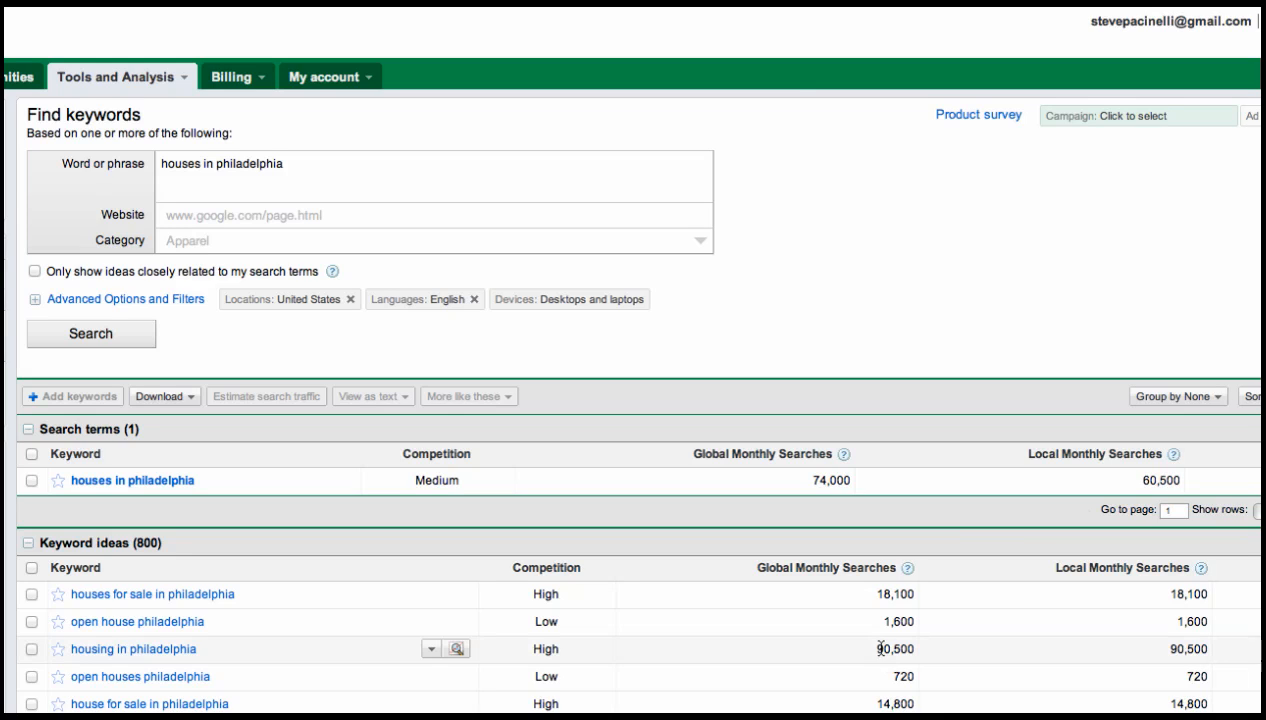
mouse_move(278, 606)
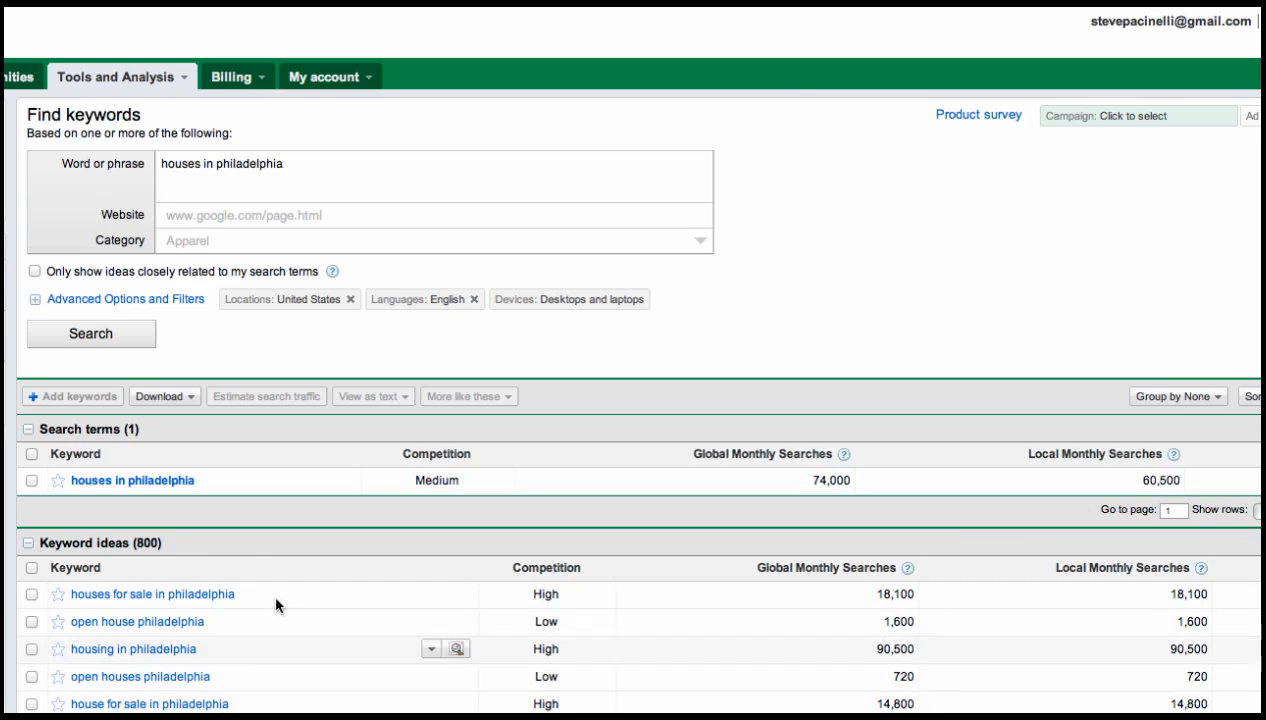
mouse_move(198, 690)
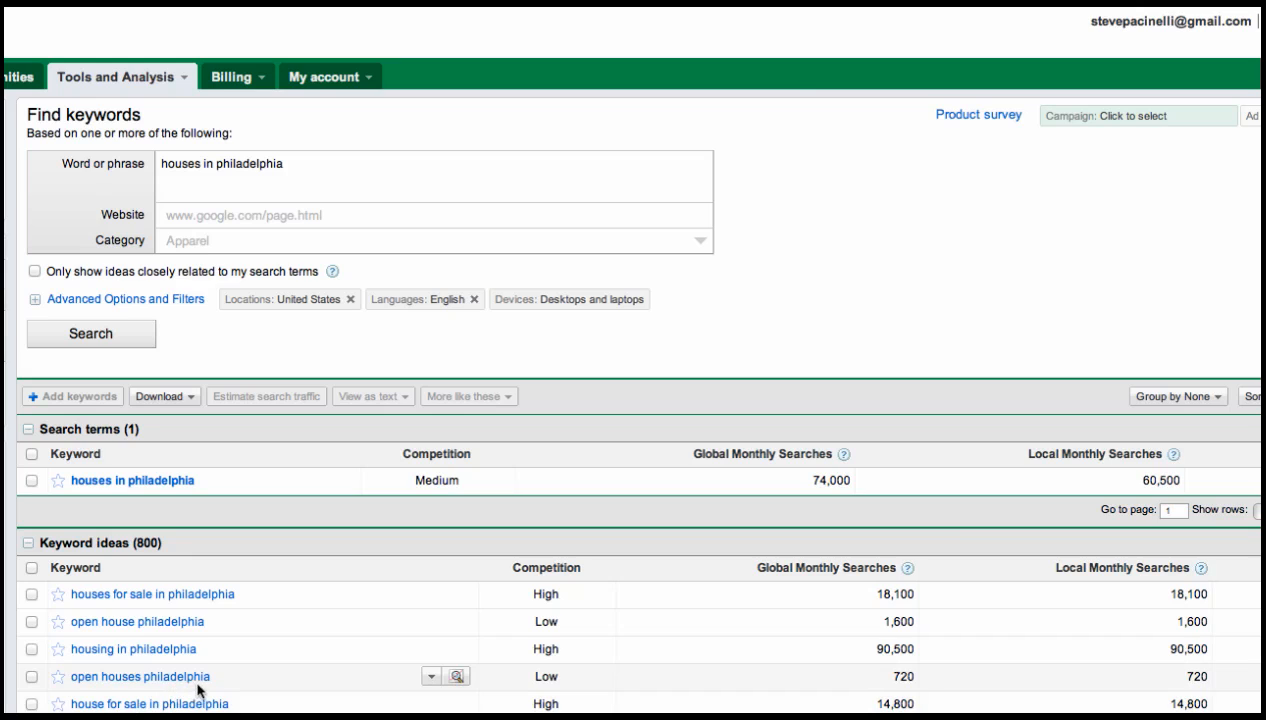
mouse_move(103, 615)
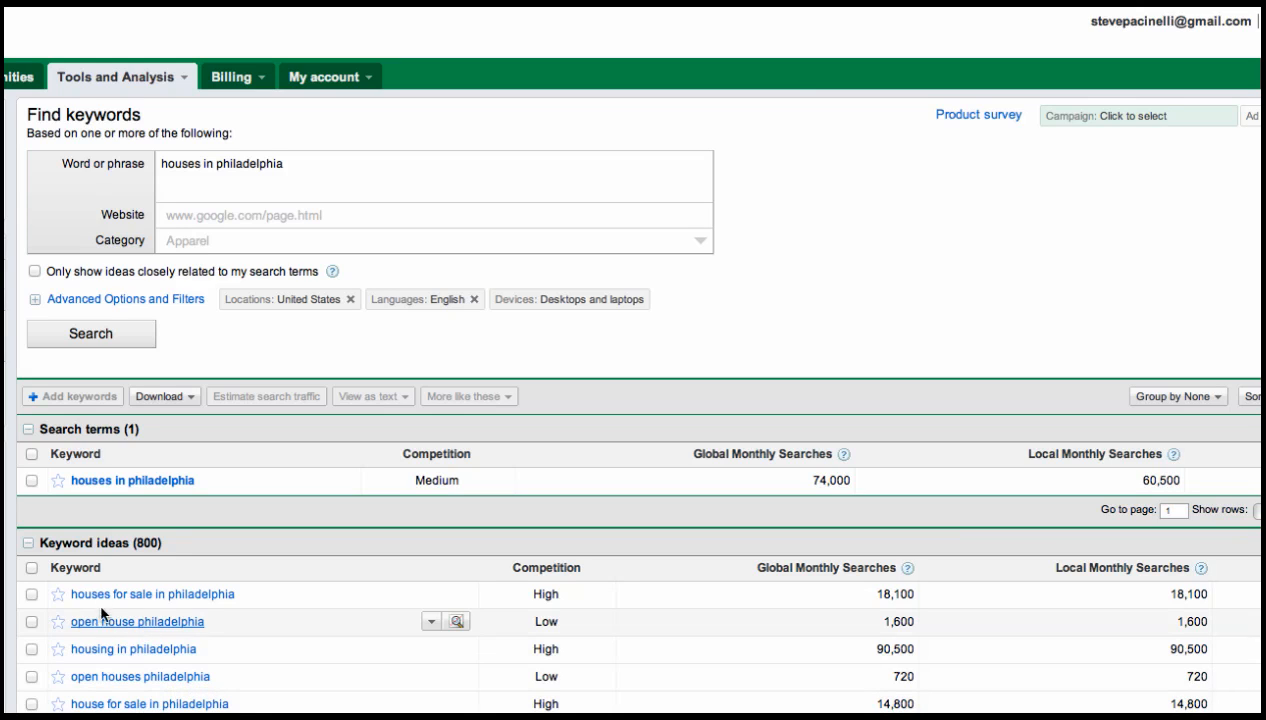
mouse_move(140, 648)
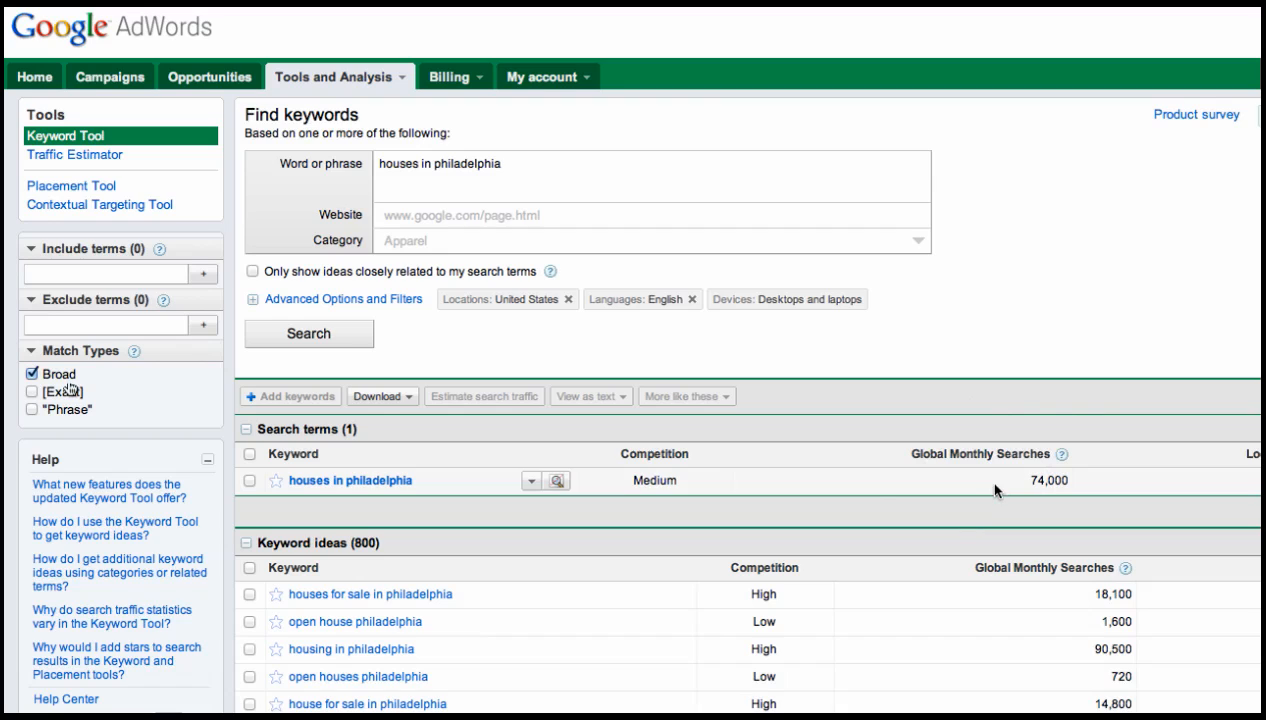
mouse_move(370, 168)
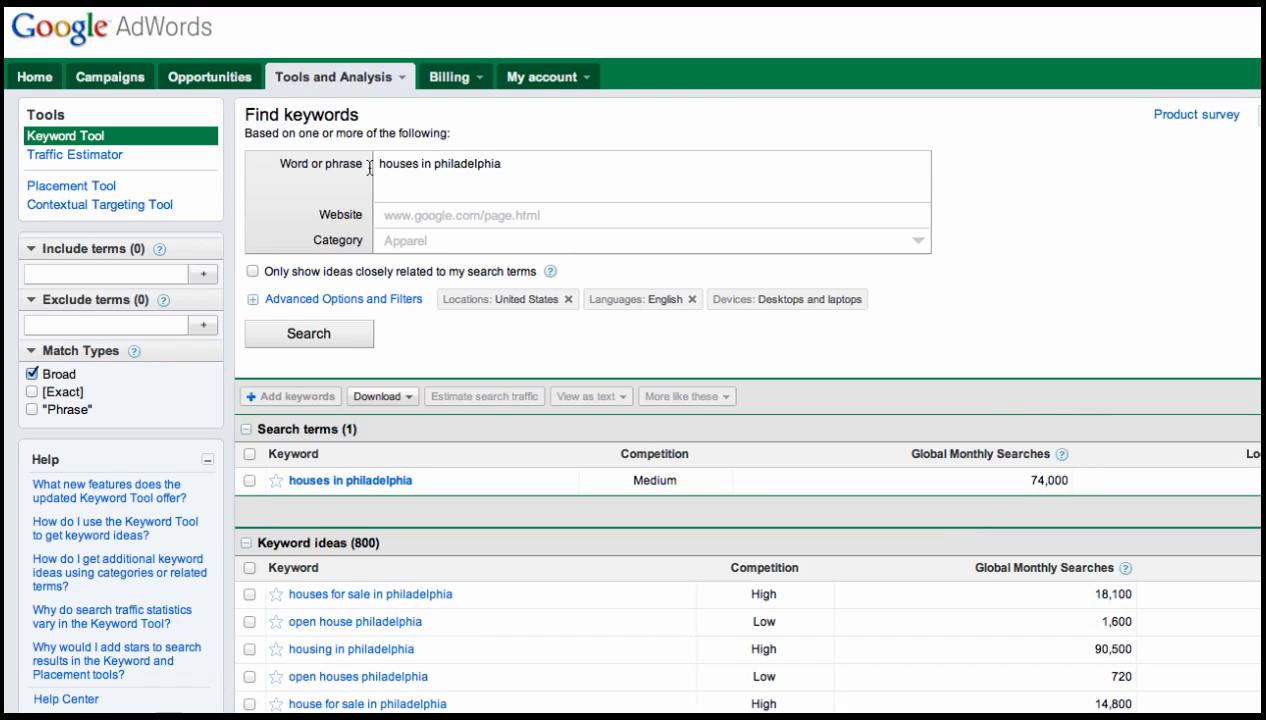
mouse_move(430, 178)
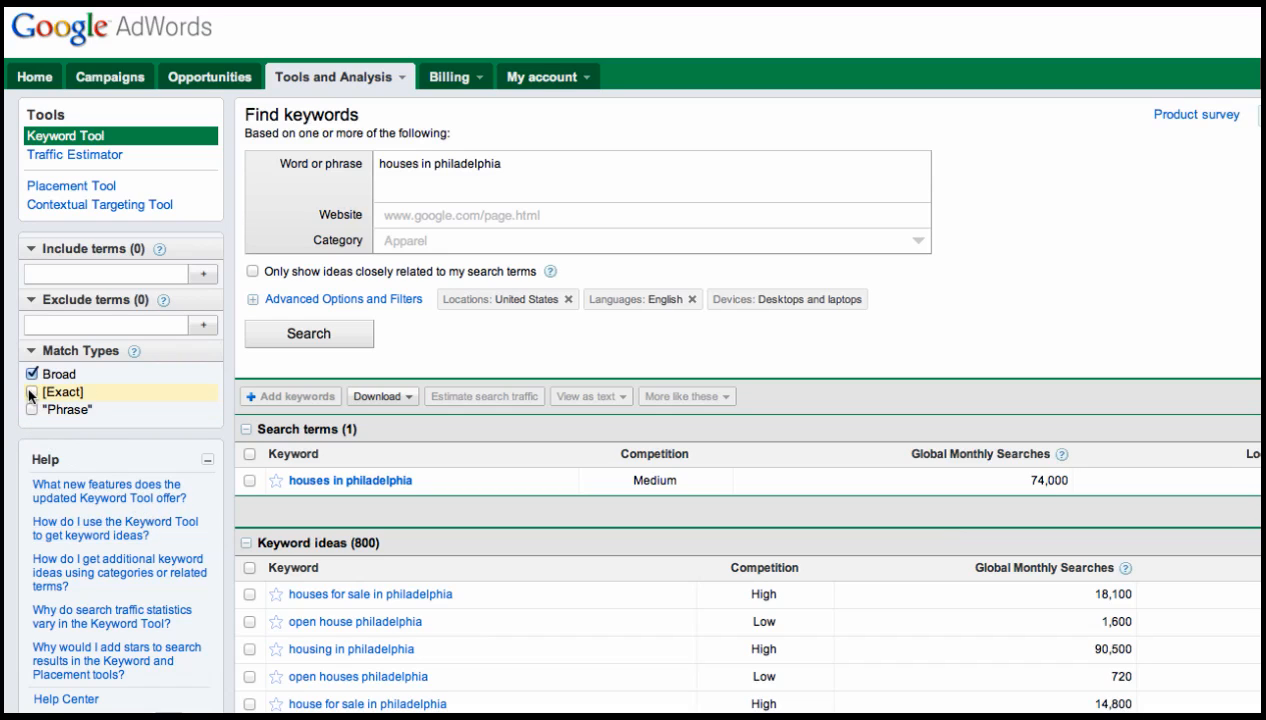
left_click(32, 373)
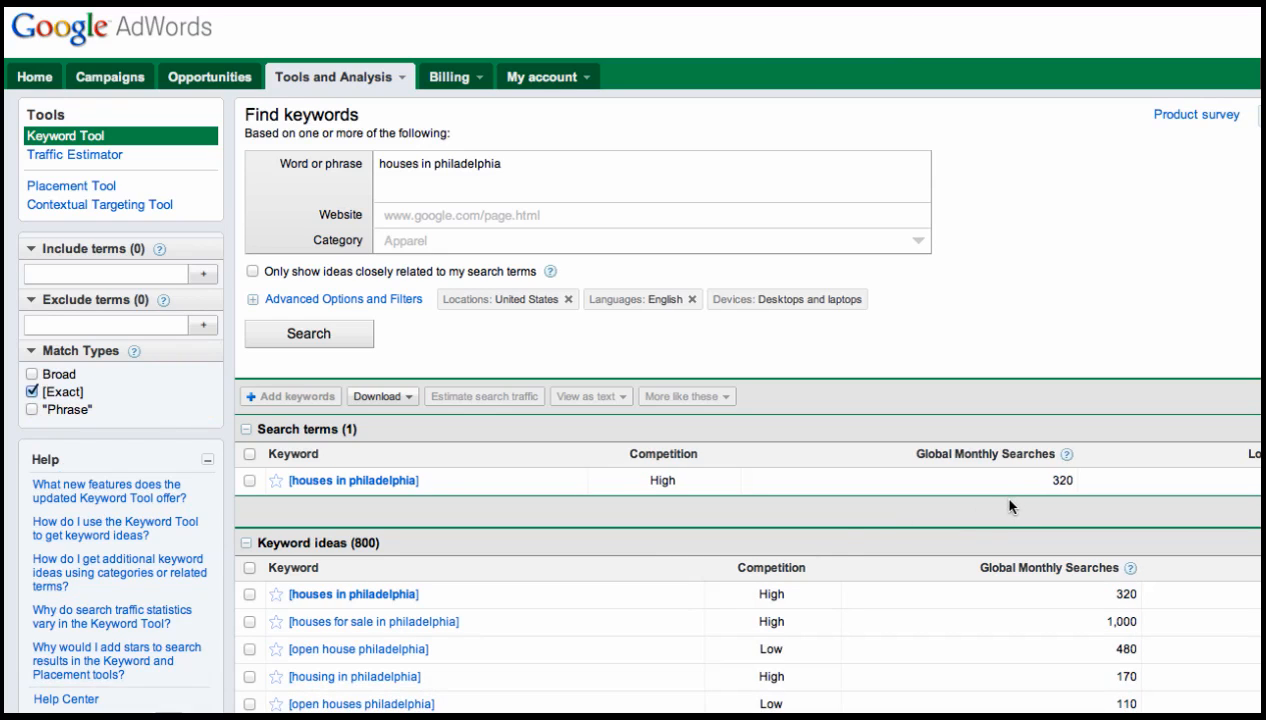
mouse_move(478, 154)
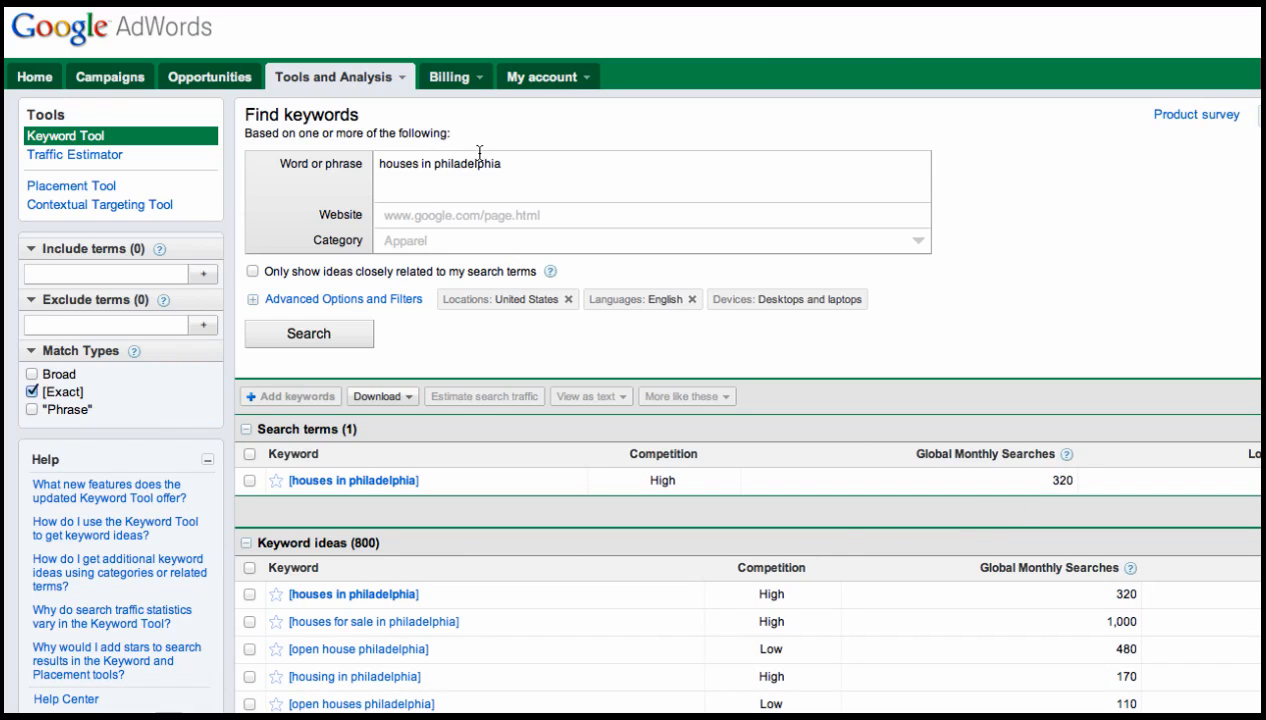
mouse_move(489, 199)
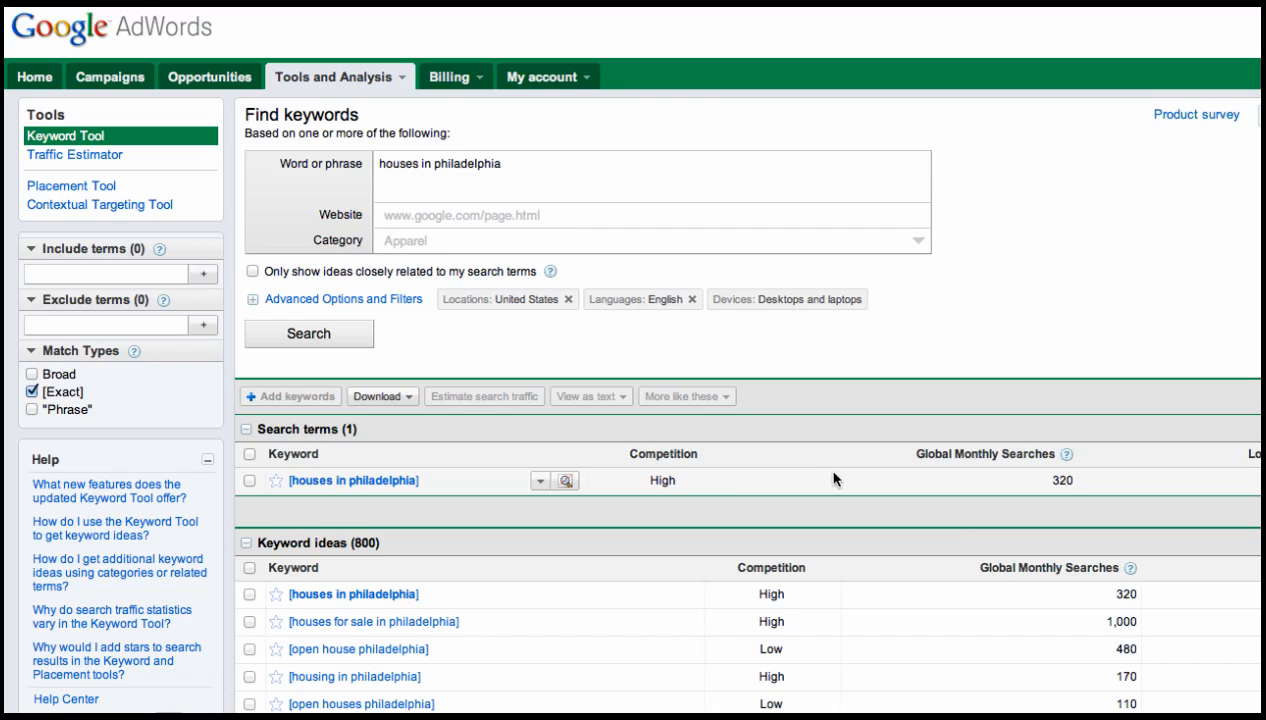
mouse_move(70, 373)
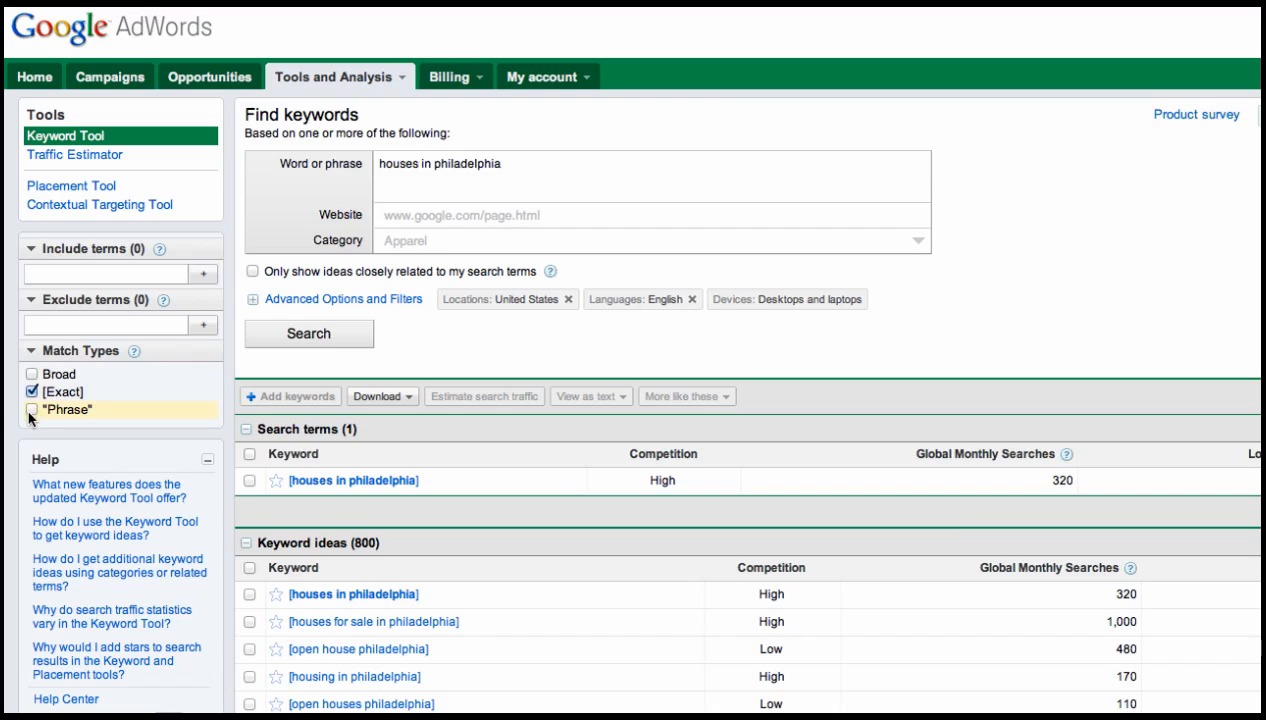
Switch the match type from Exact to Phrase, showing 2,900 global monthly searches
left_click(32, 392)
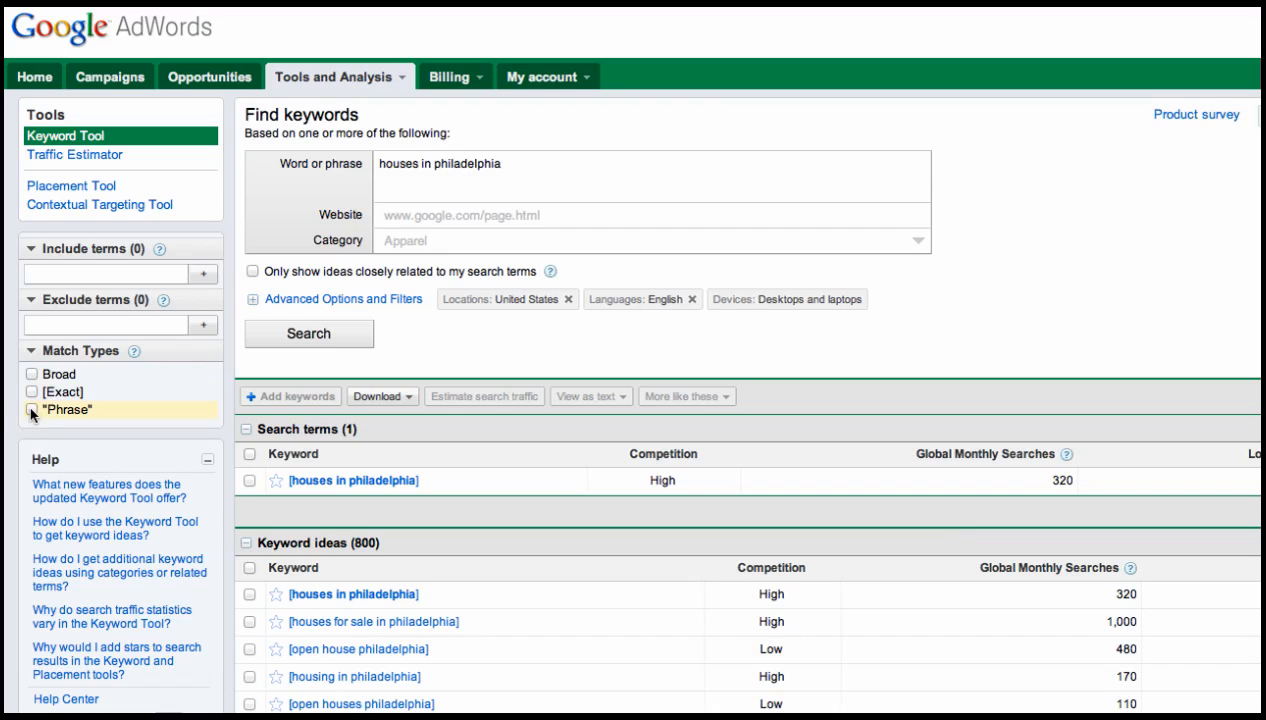
left_click(33, 409)
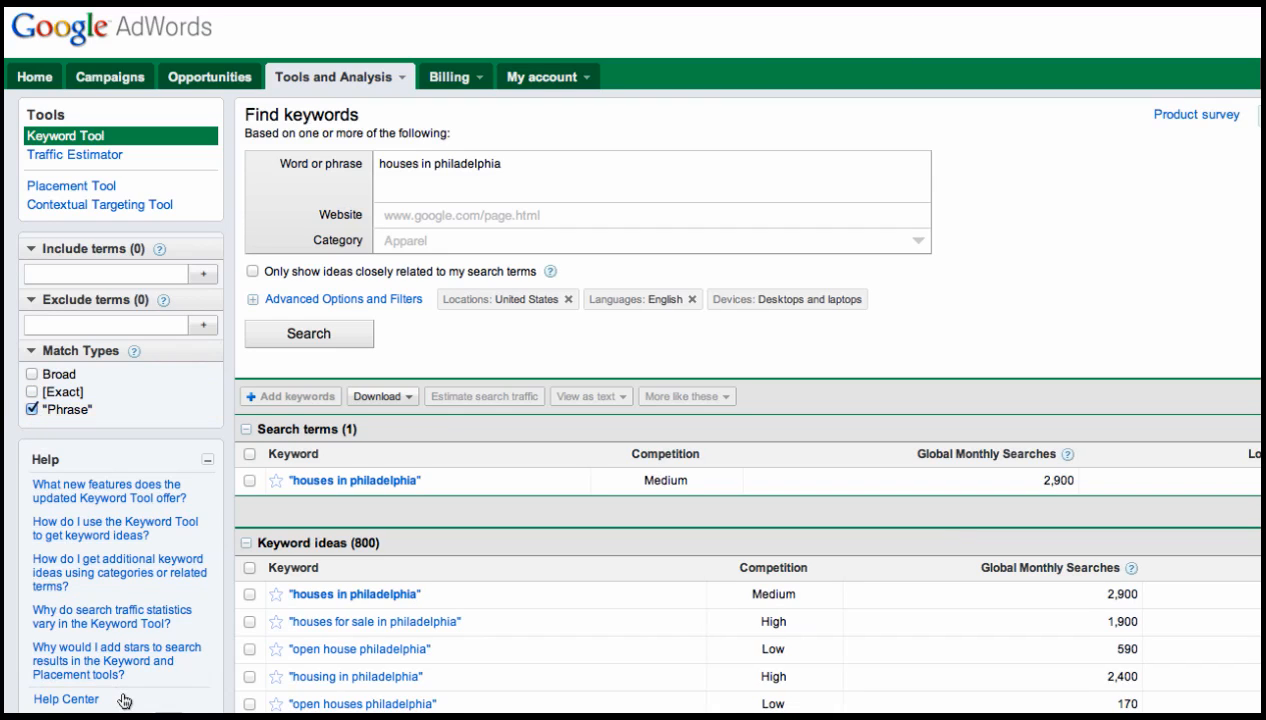
mouse_move(1105, 450)
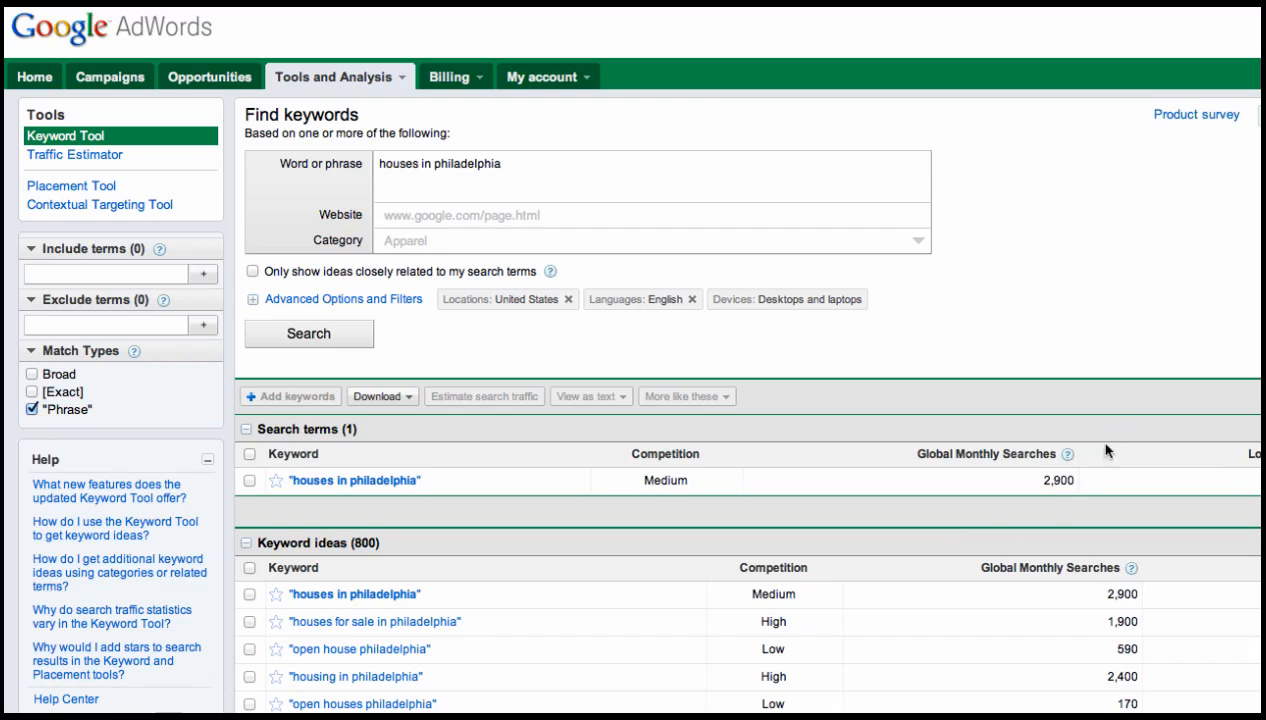
mouse_move(1092, 513)
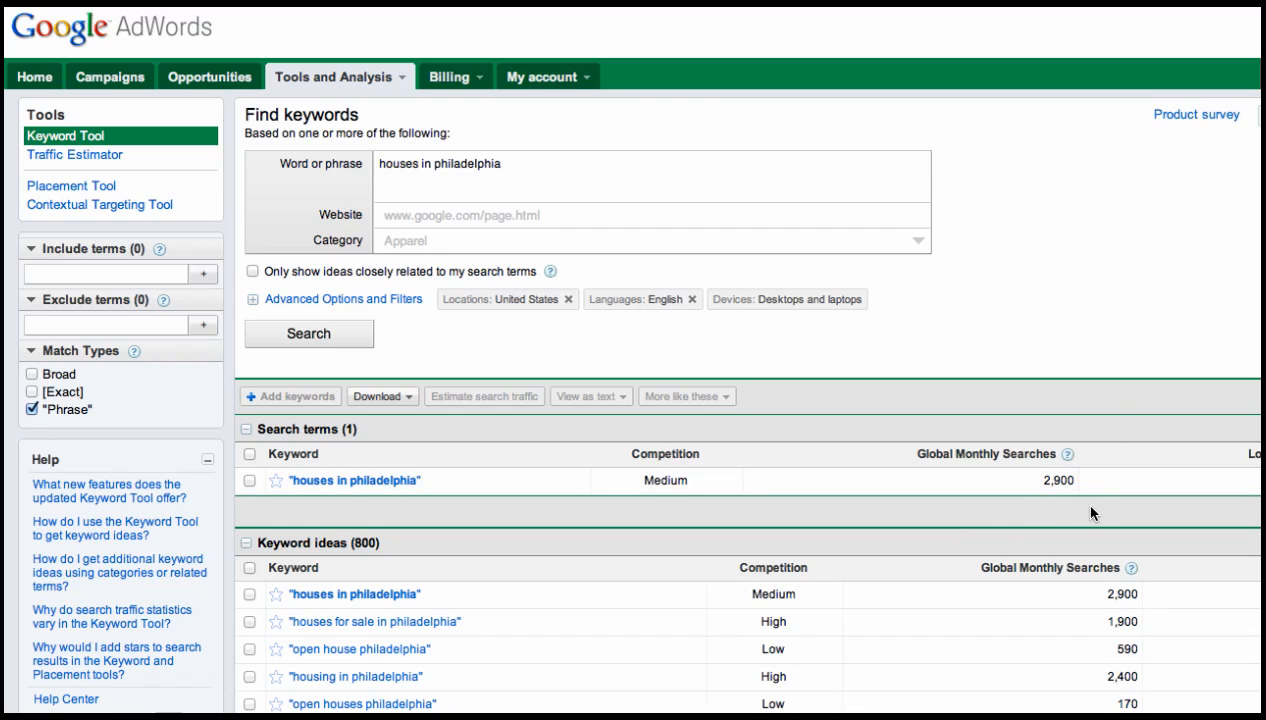
mouse_move(1077, 510)
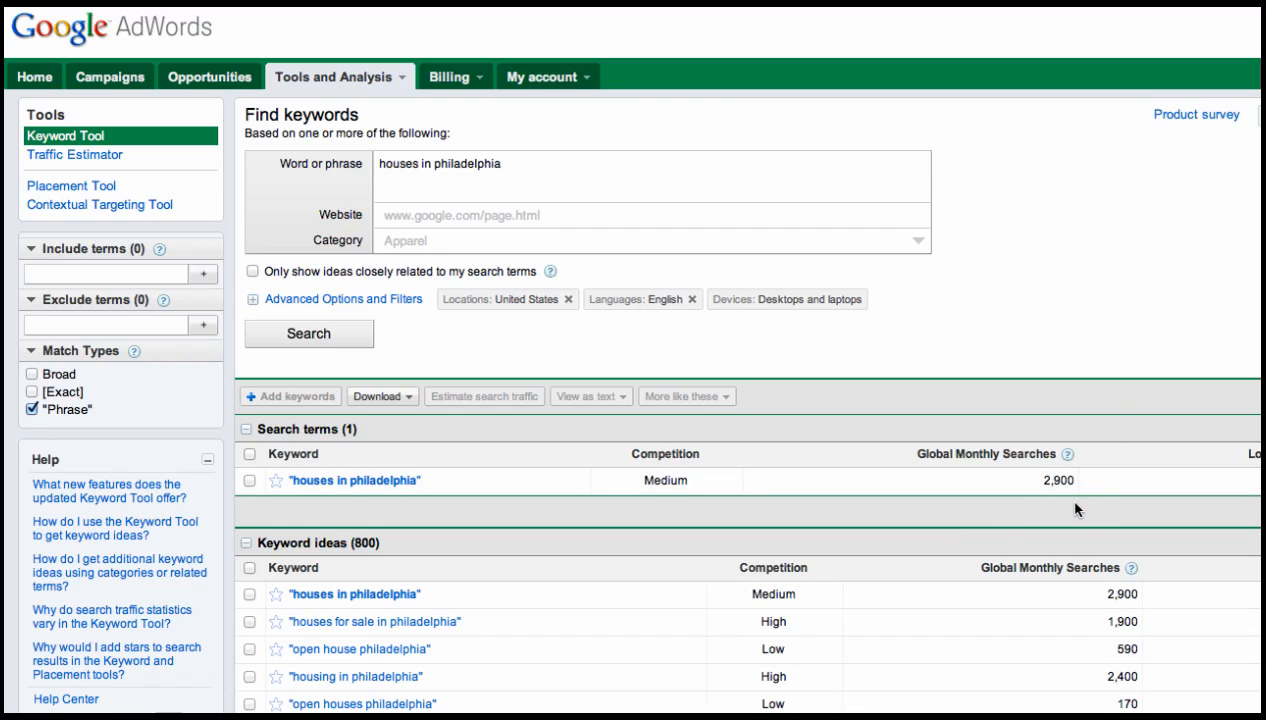
mouse_move(1065, 510)
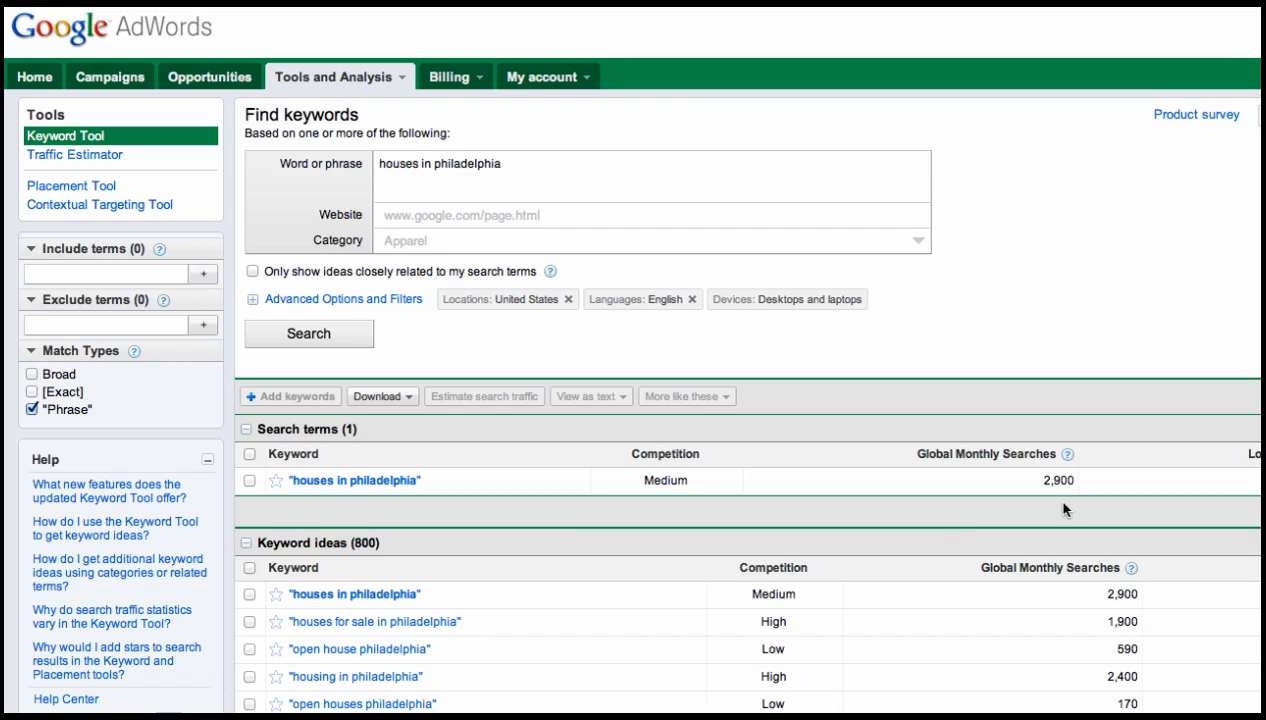
mouse_move(344, 299)
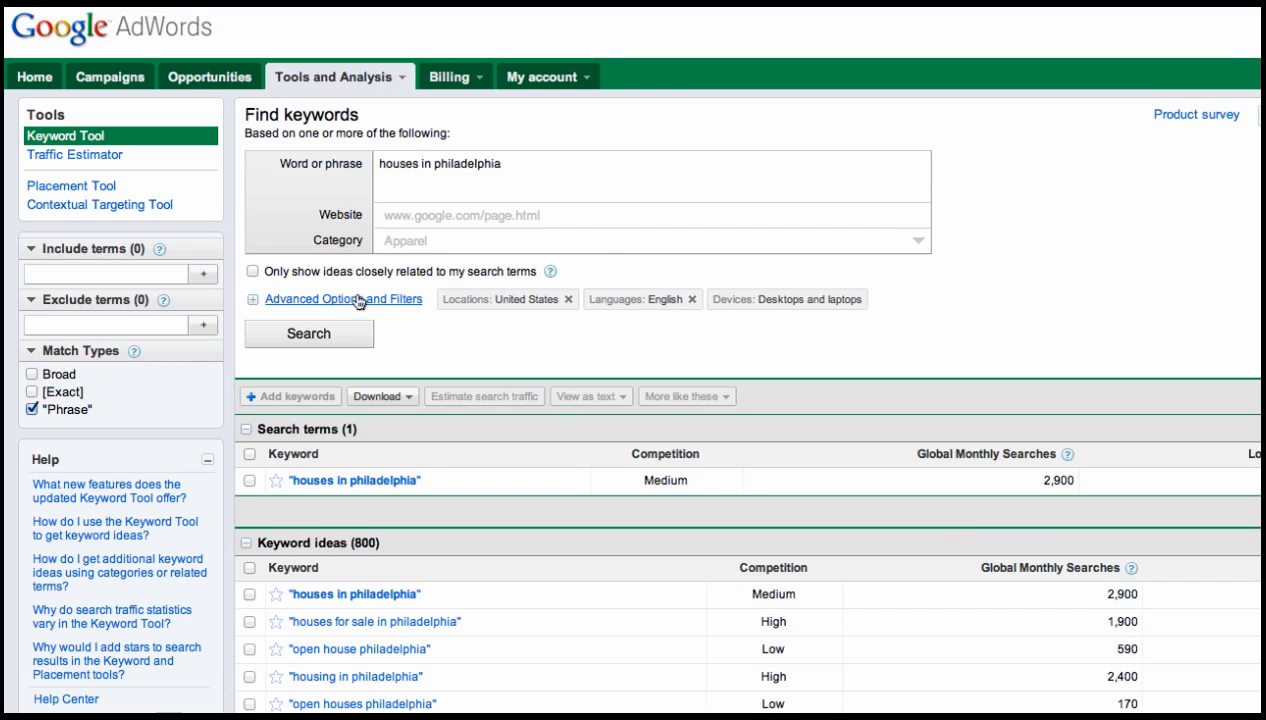
mouse_move(377, 266)
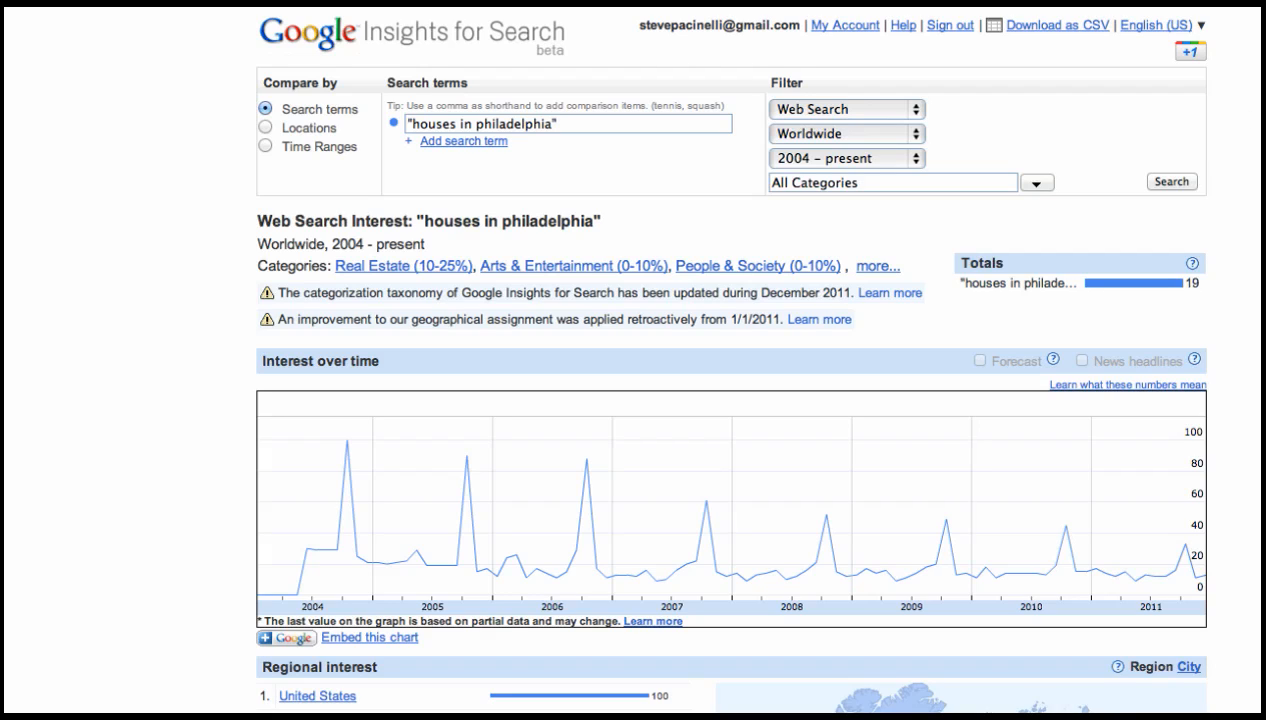
mouse_move(340, 404)
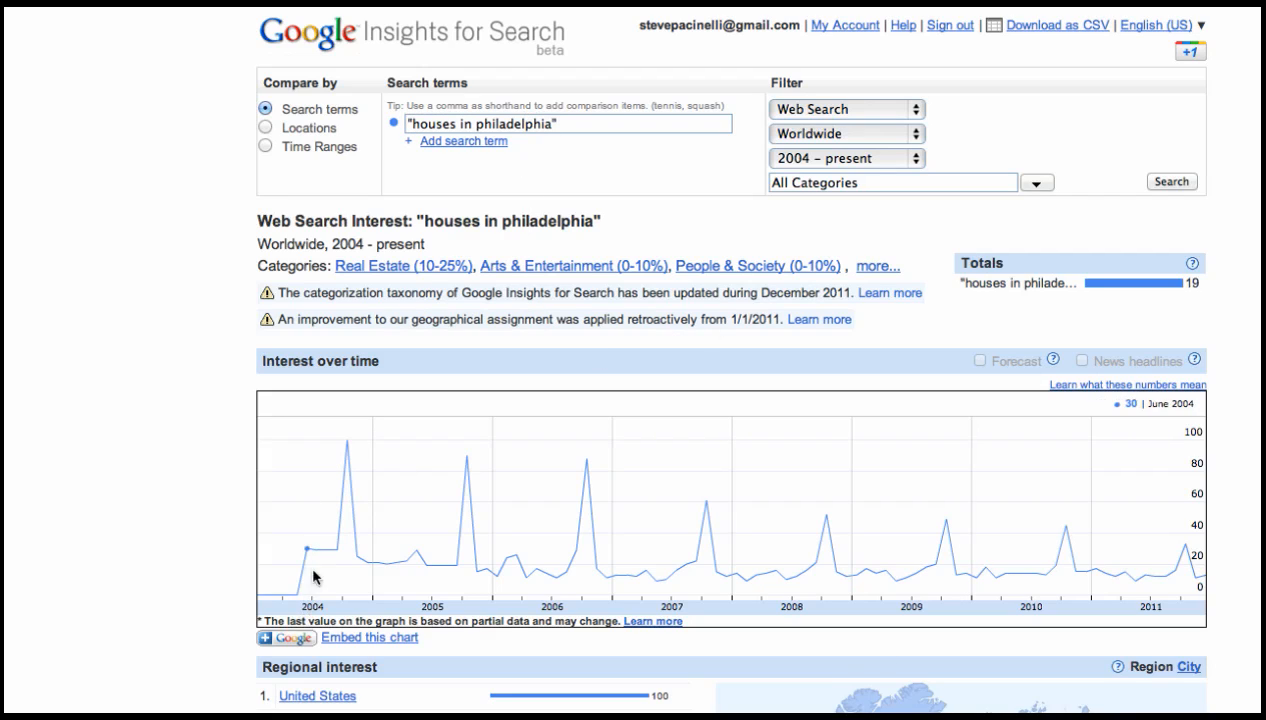
mouse_move(347, 447)
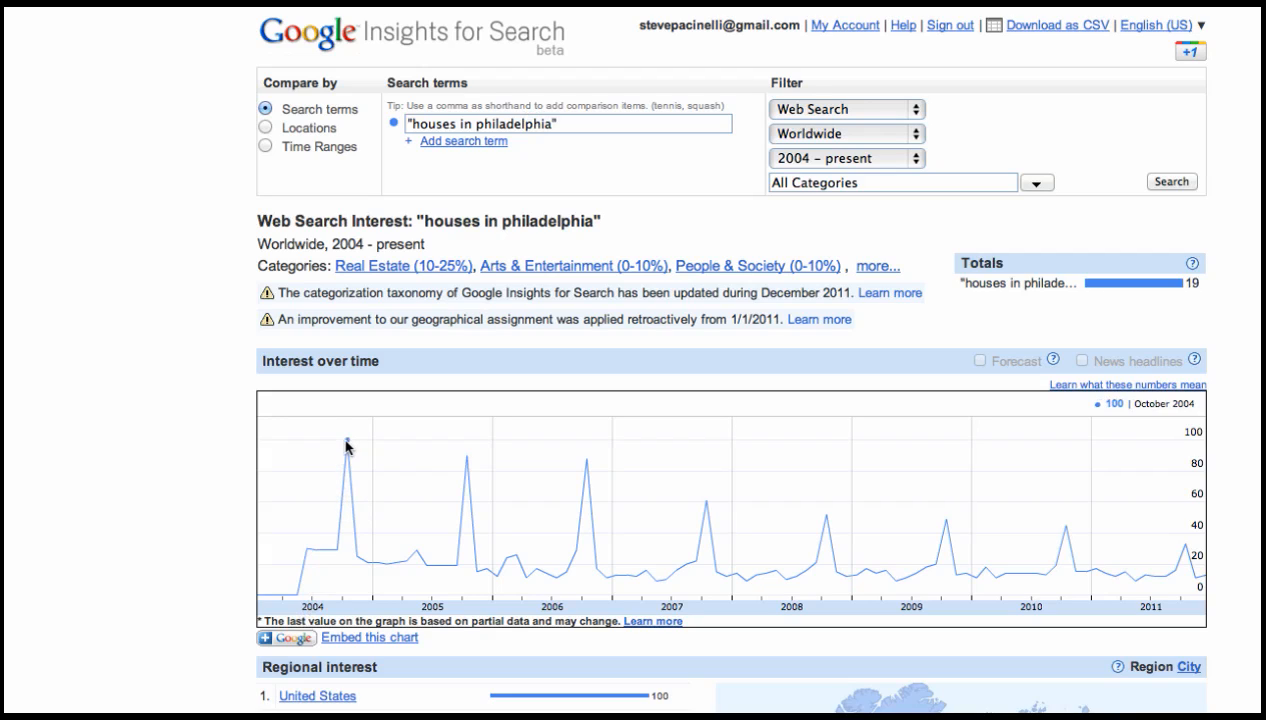
mouse_move(467, 497)
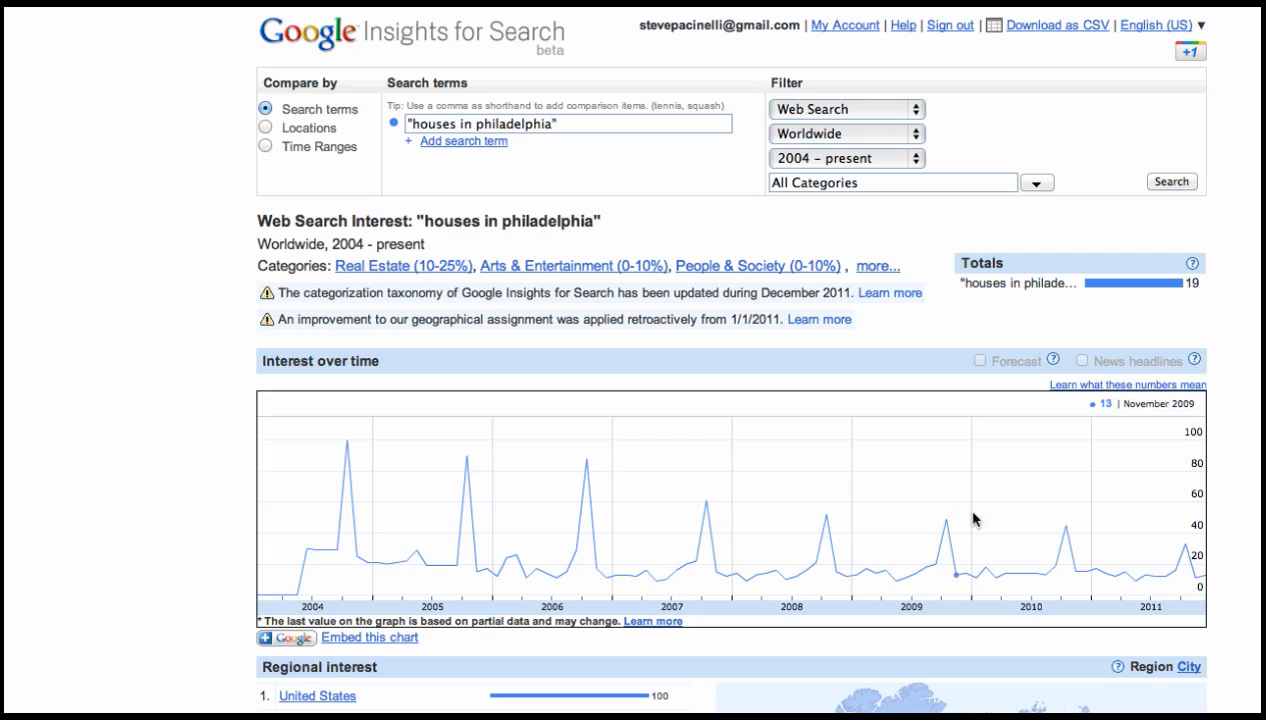
mouse_move(417, 524)
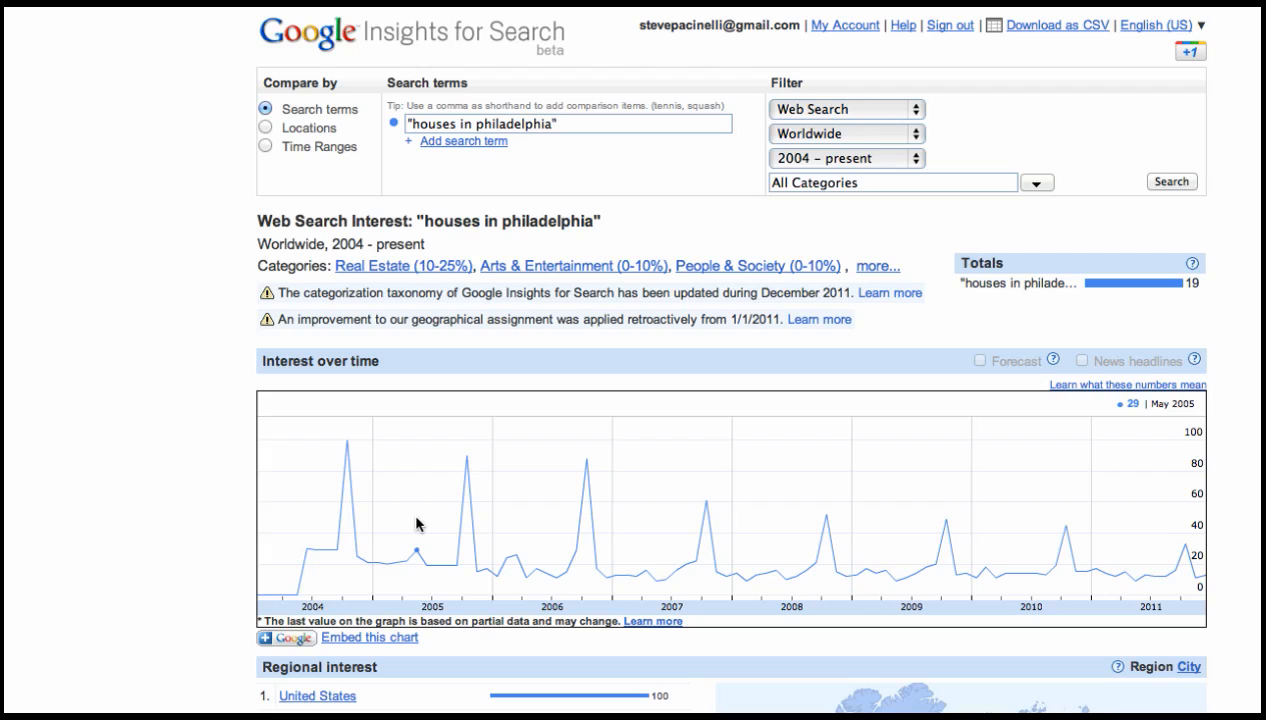
mouse_move(328, 440)
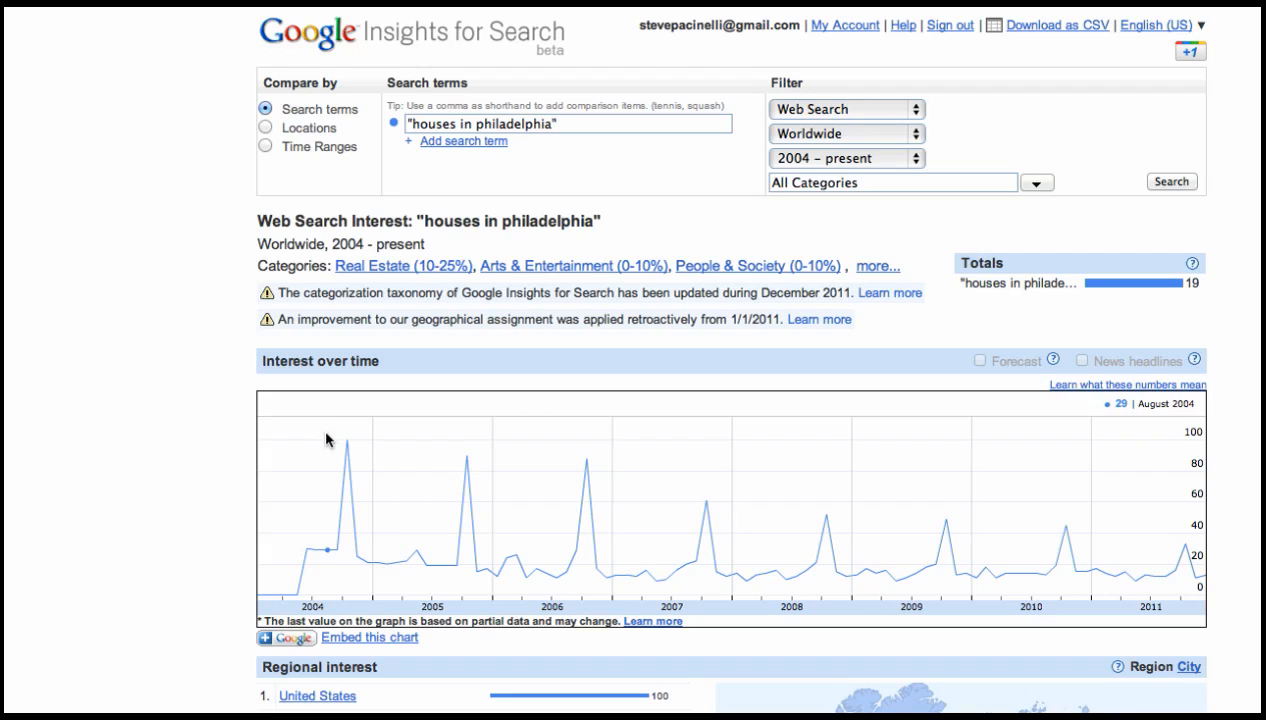
mouse_move(360, 458)
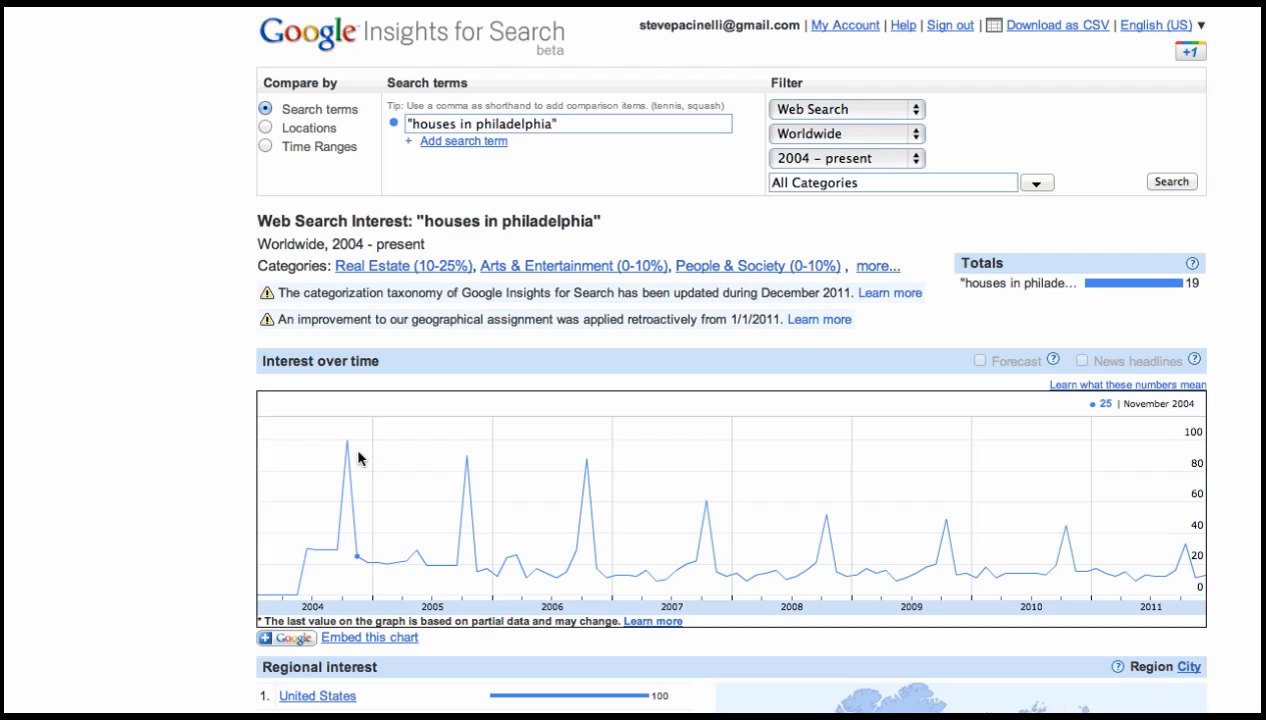
mouse_move(555, 337)
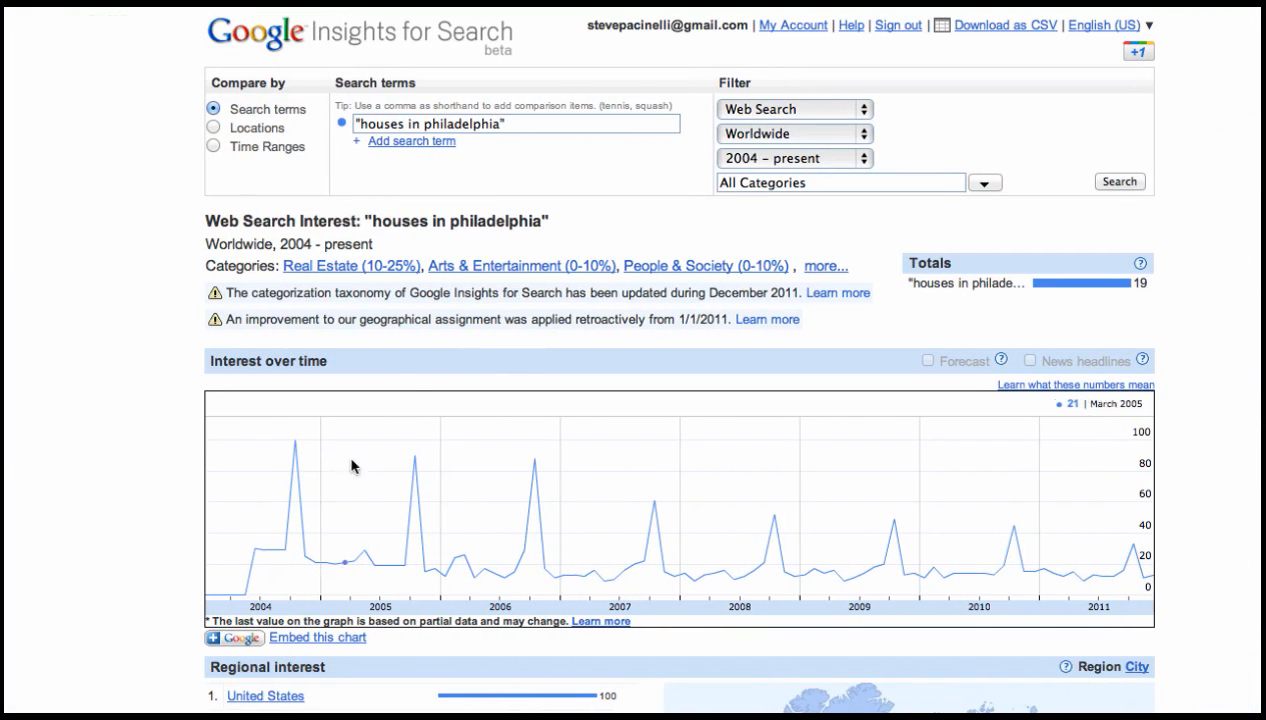
mouse_move(325, 128)
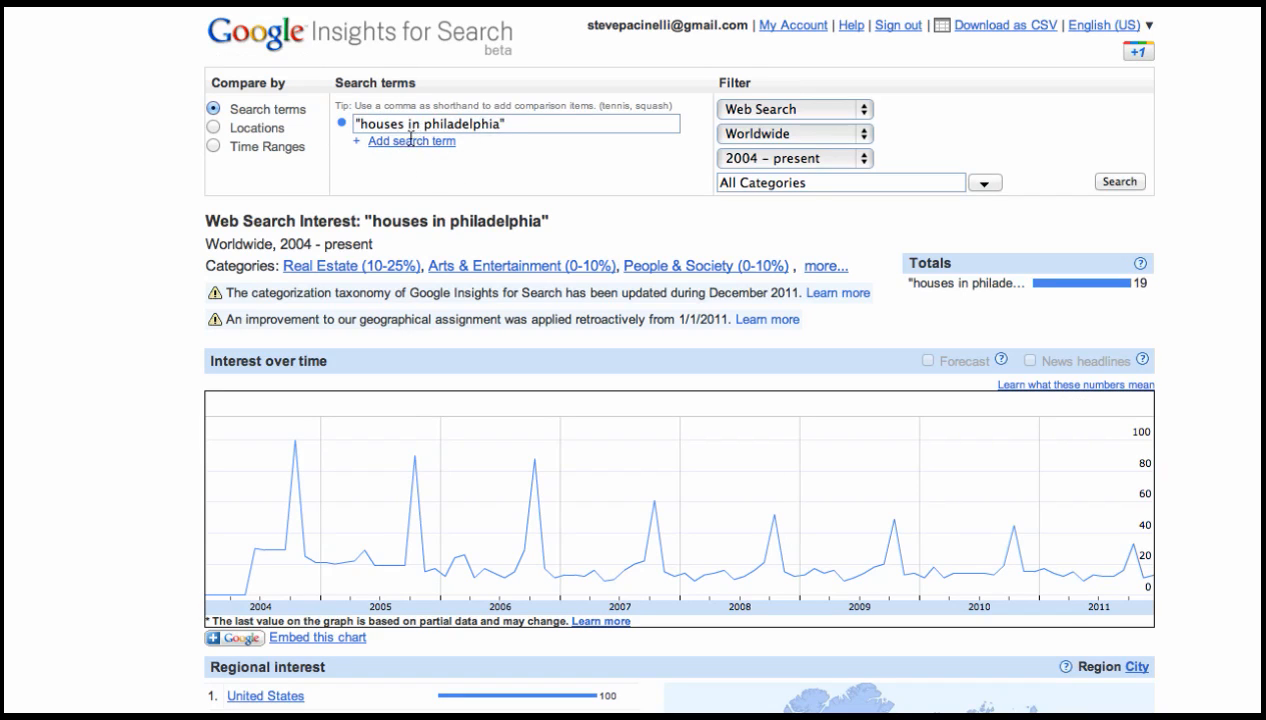
mouse_move(389, 177)
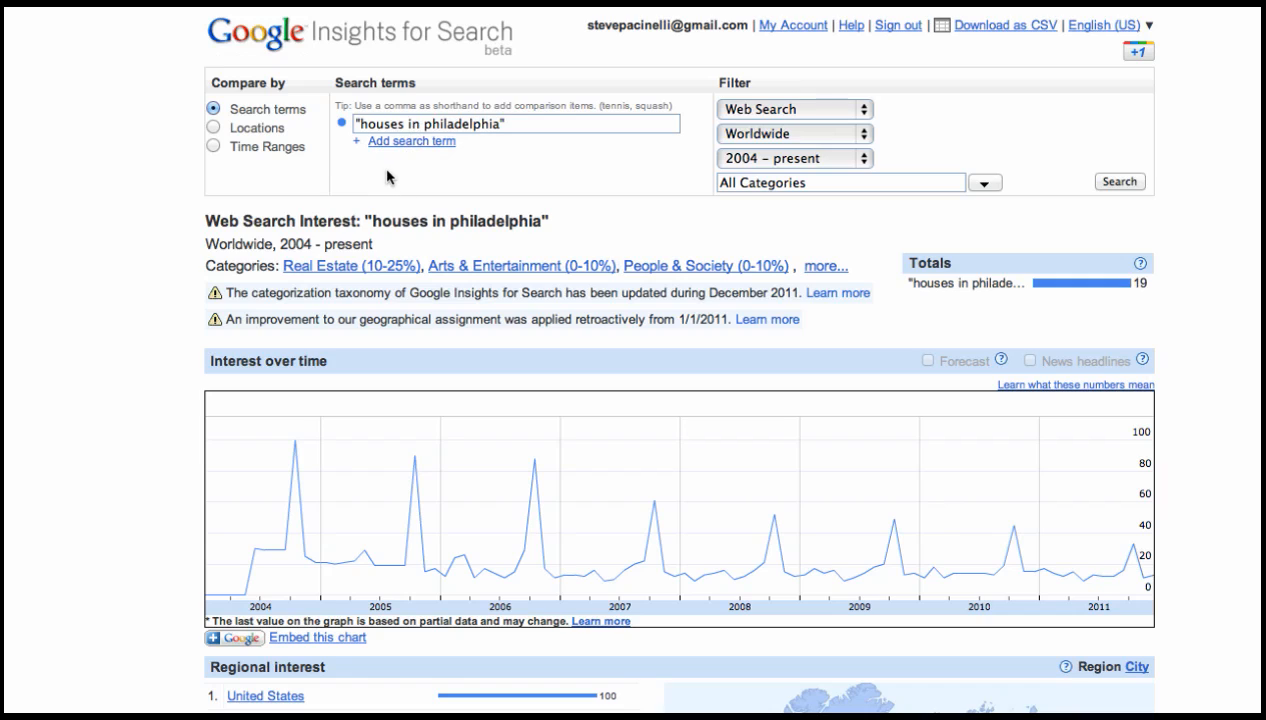
mouse_move(545, 580)
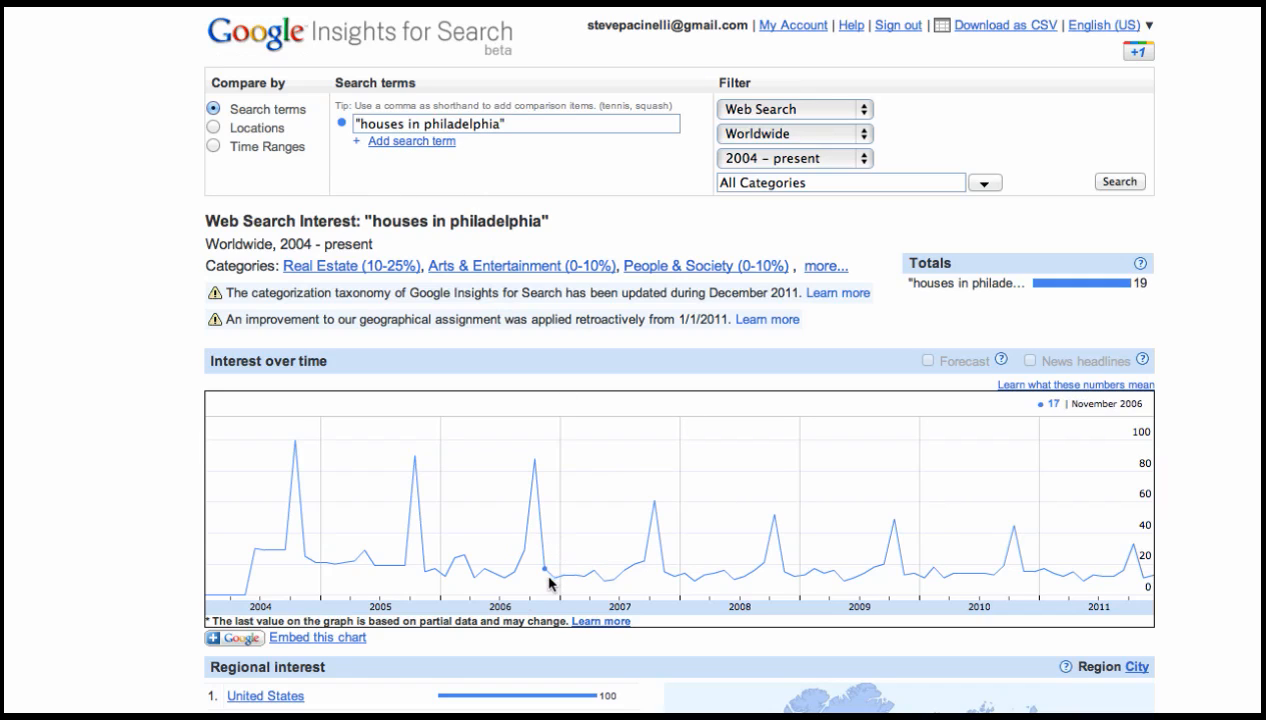
mouse_move(294, 443)
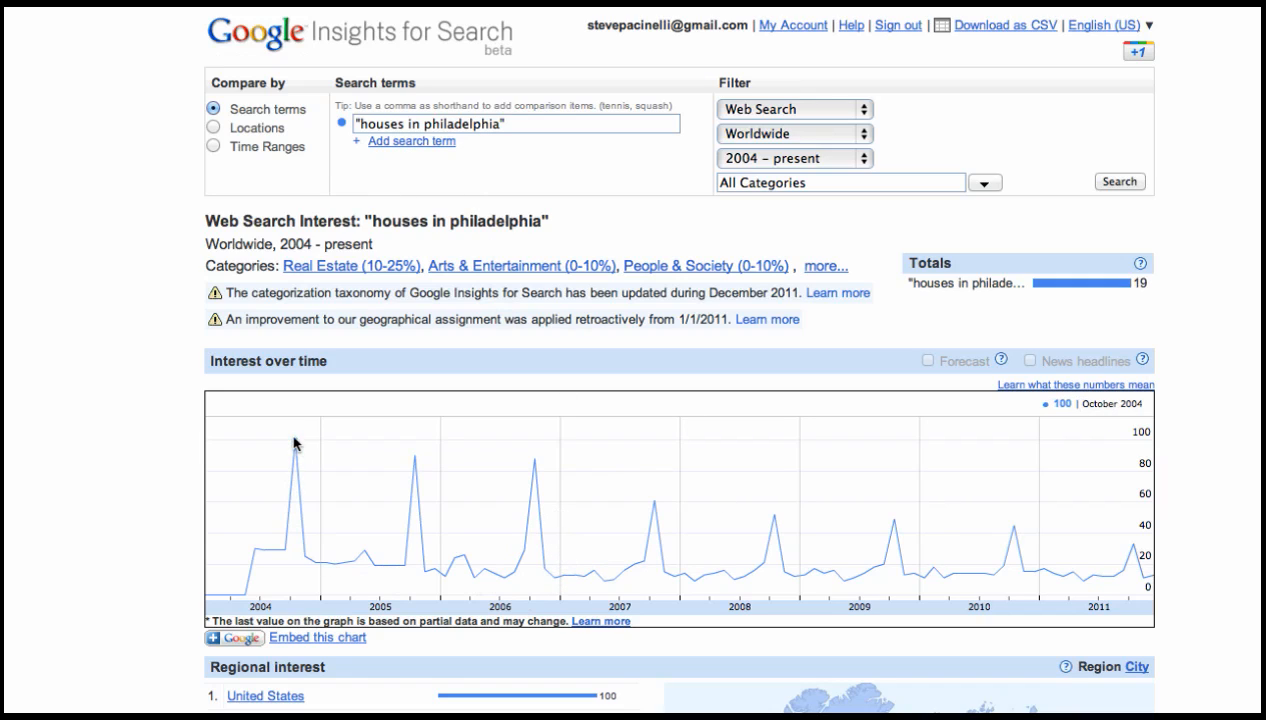
mouse_move(596, 378)
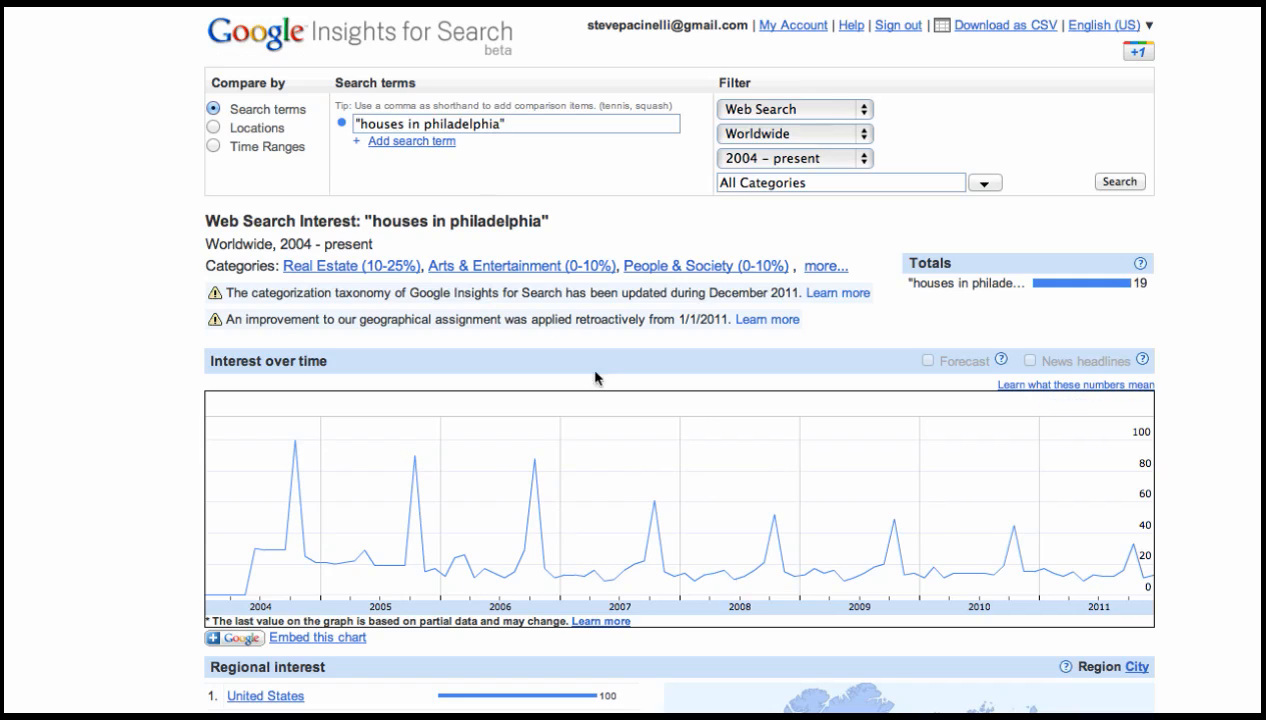
Bring up the Insights interest-over-time chart for 'houses in philadelphia' since 2004
left_click(515, 123)
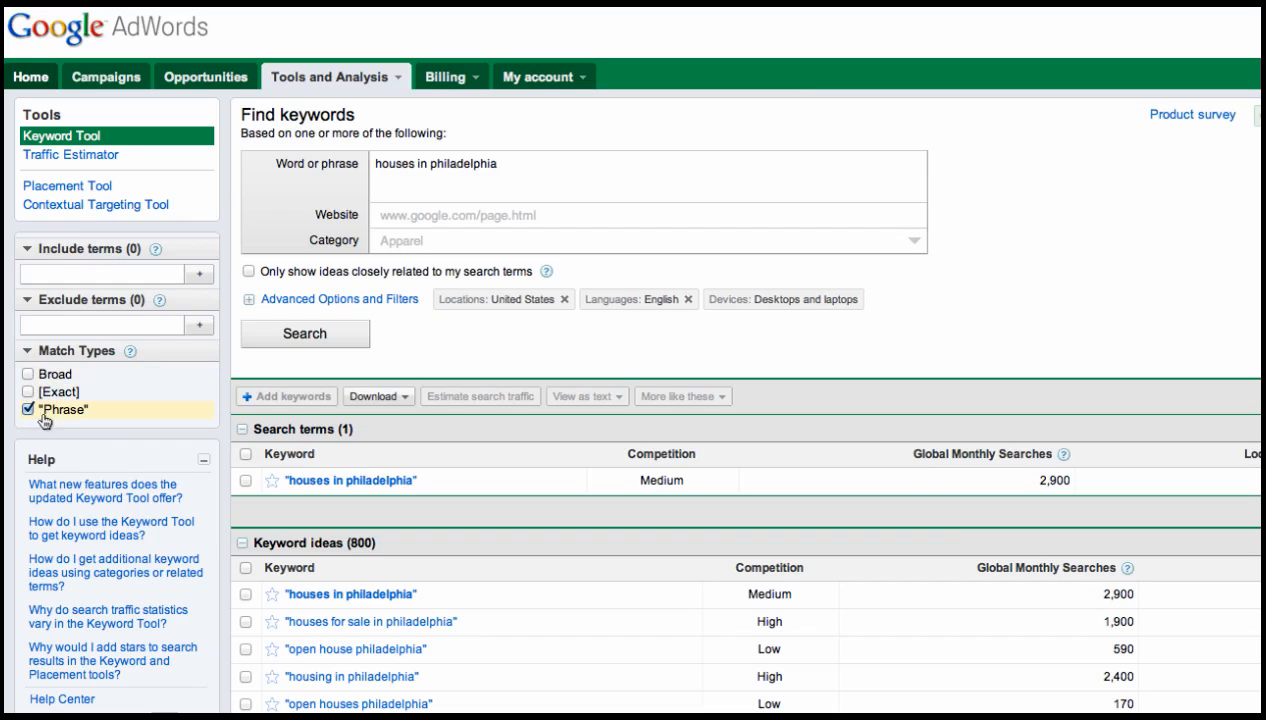
mouse_move(80, 434)
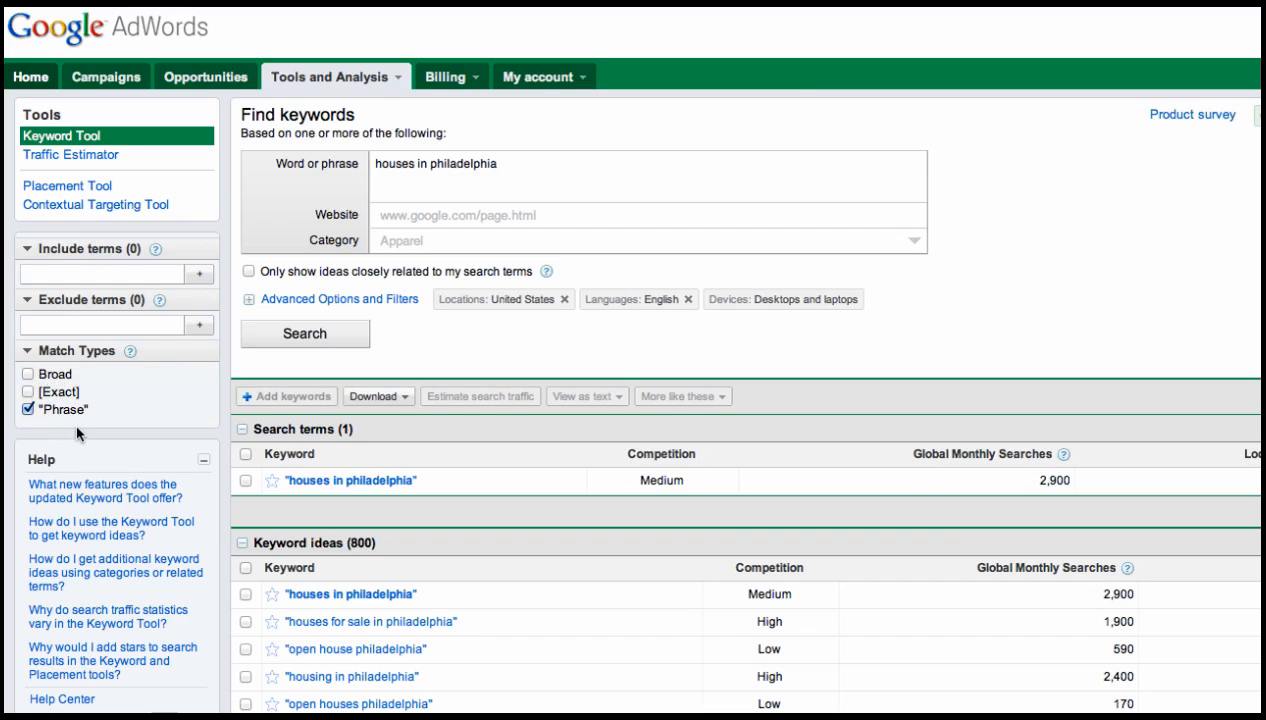
Toggle the Phrase and Exact match-type checkboxes to review phrase-match search volumes
left_click(28, 410)
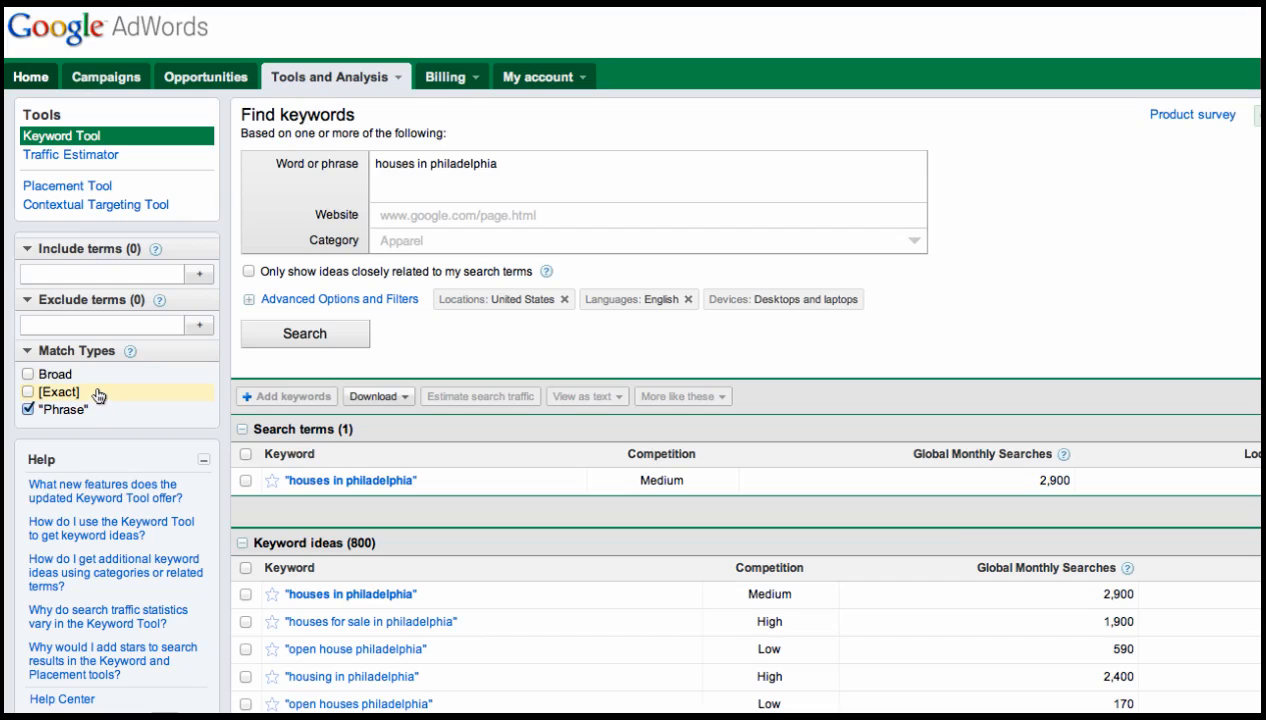
mouse_move(100, 388)
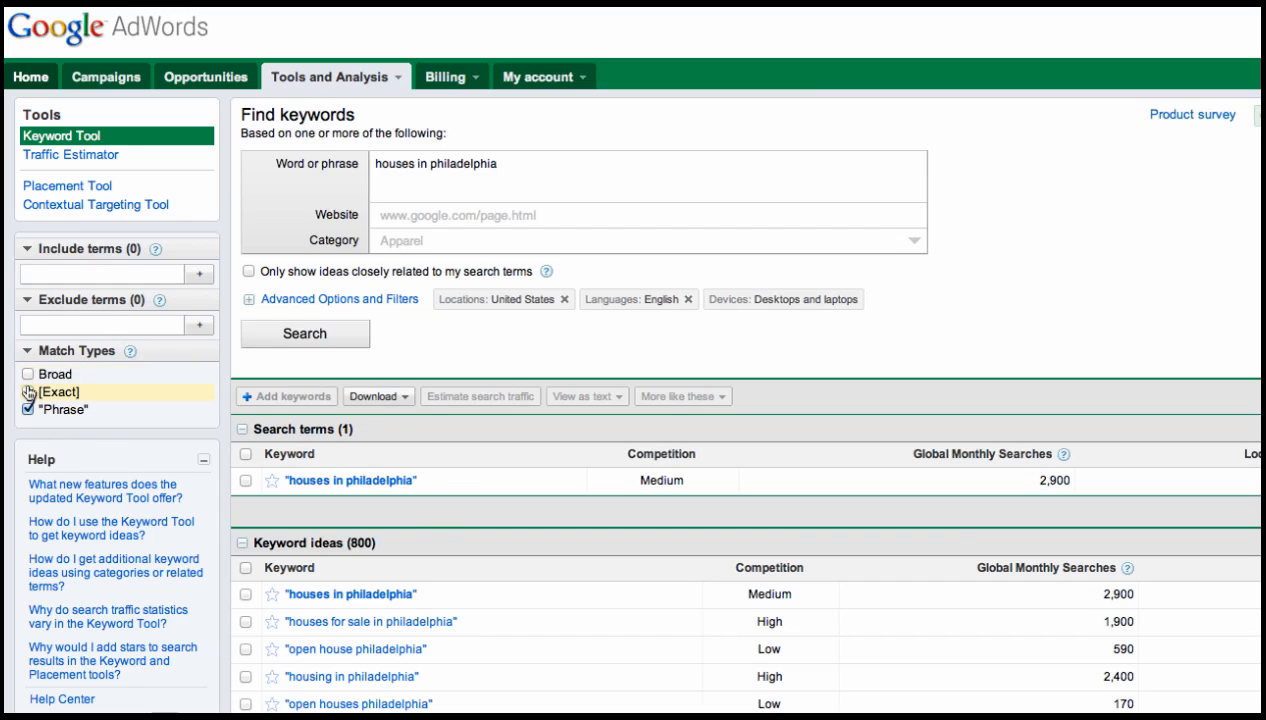
left_click(28, 391)
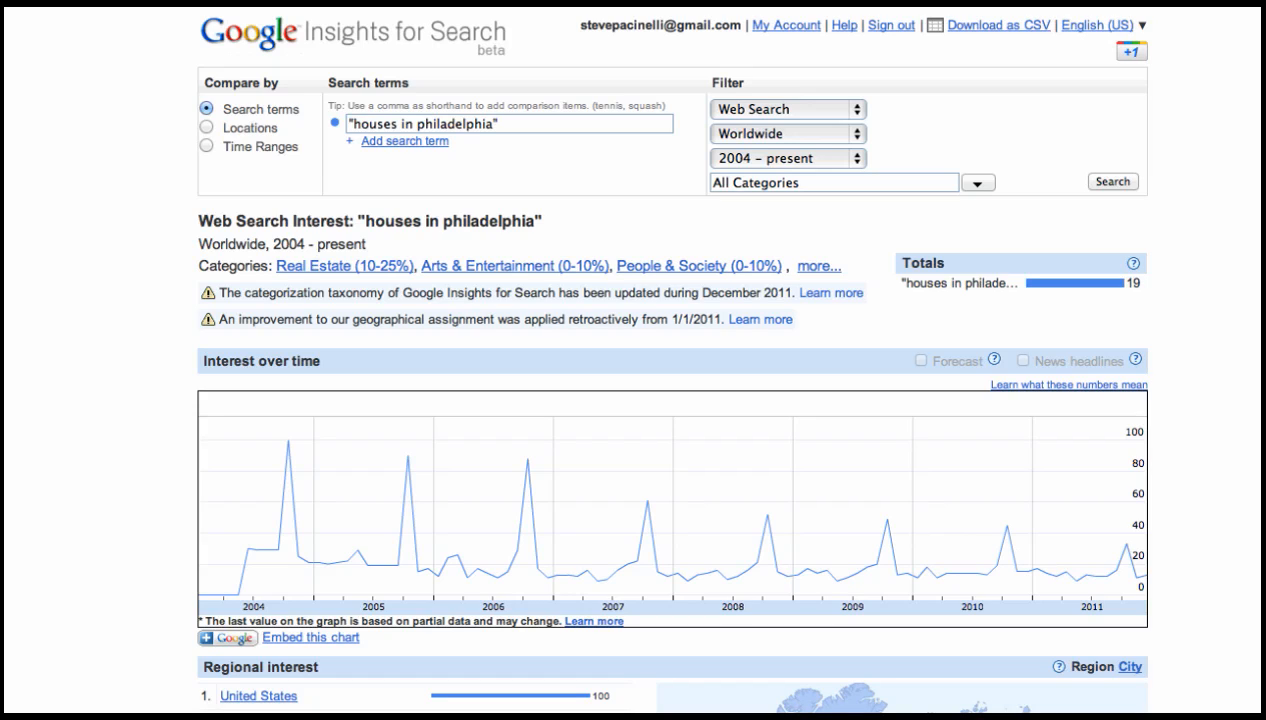
mouse_move(616, 699)
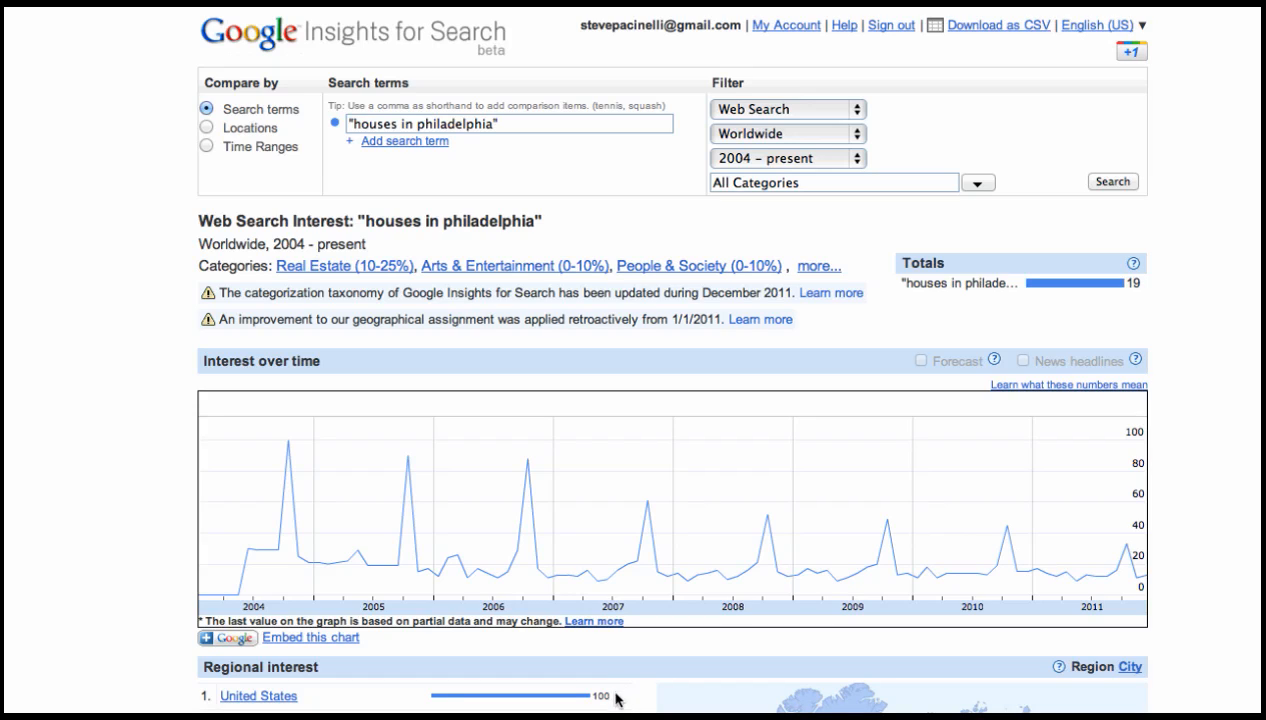
mouse_move(388, 566)
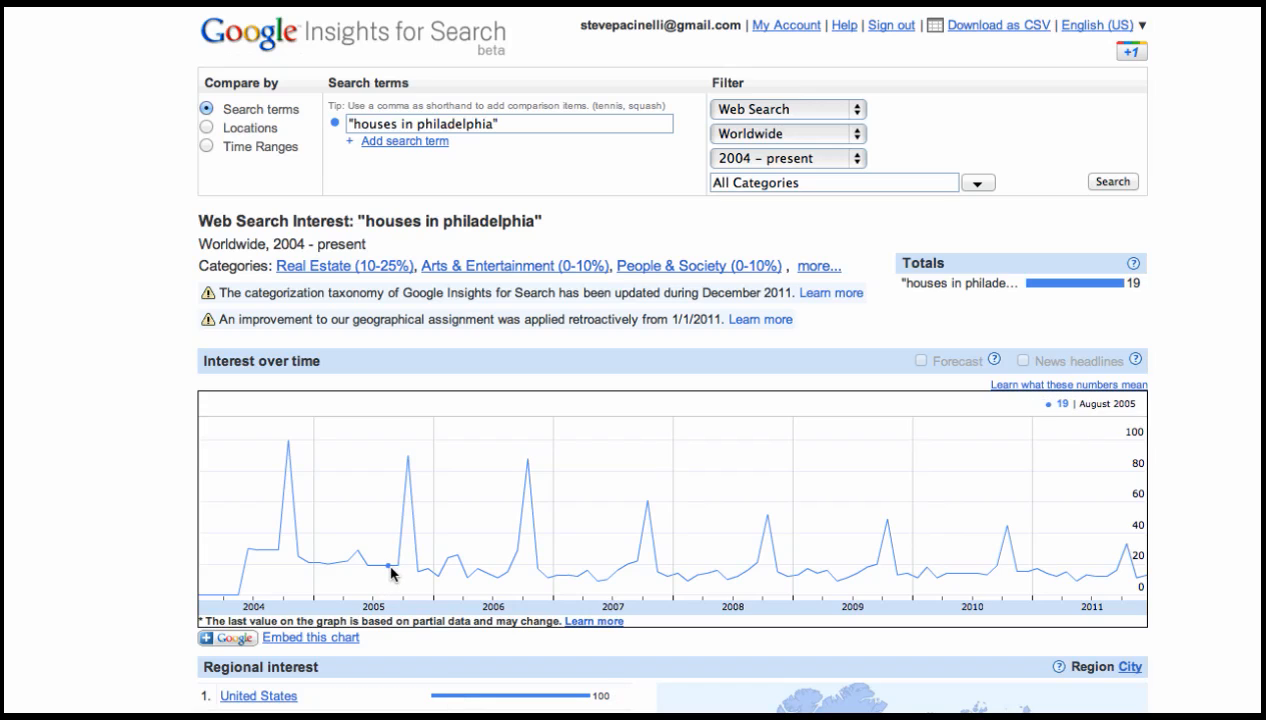
mouse_move(377, 563)
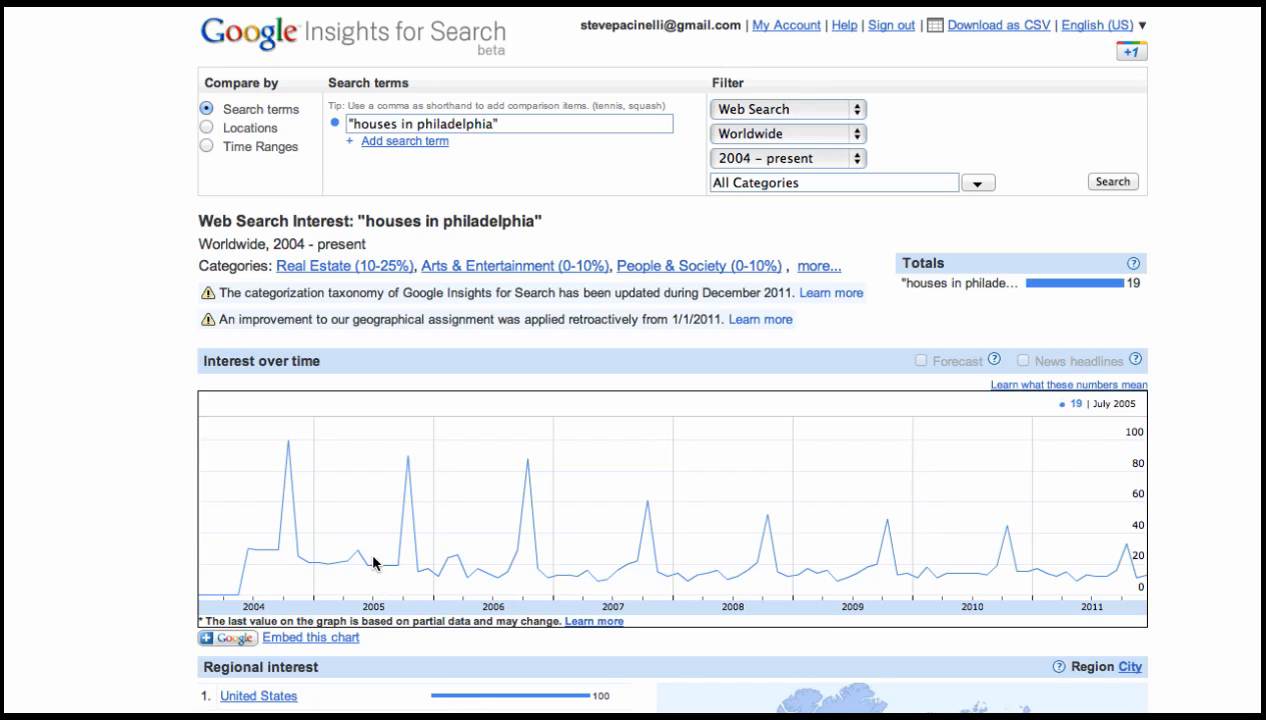
mouse_move(420, 475)
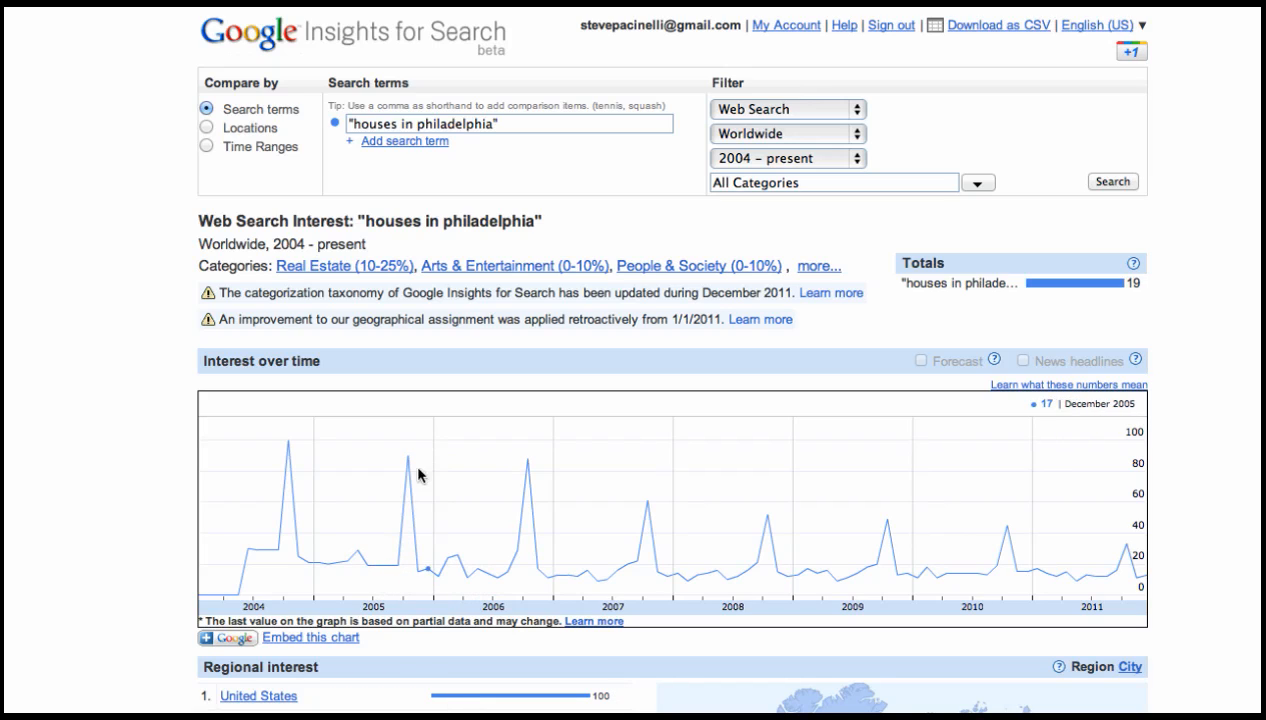
mouse_move(1130, 508)
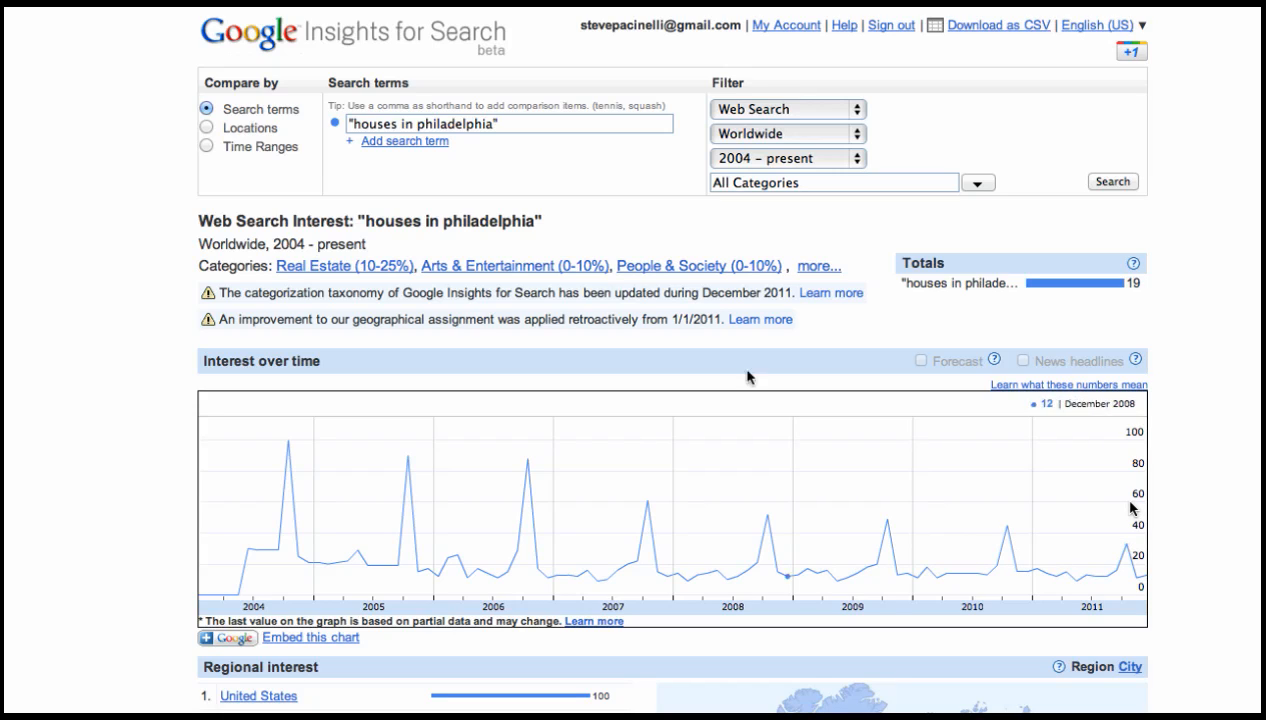
mouse_move(445, 325)
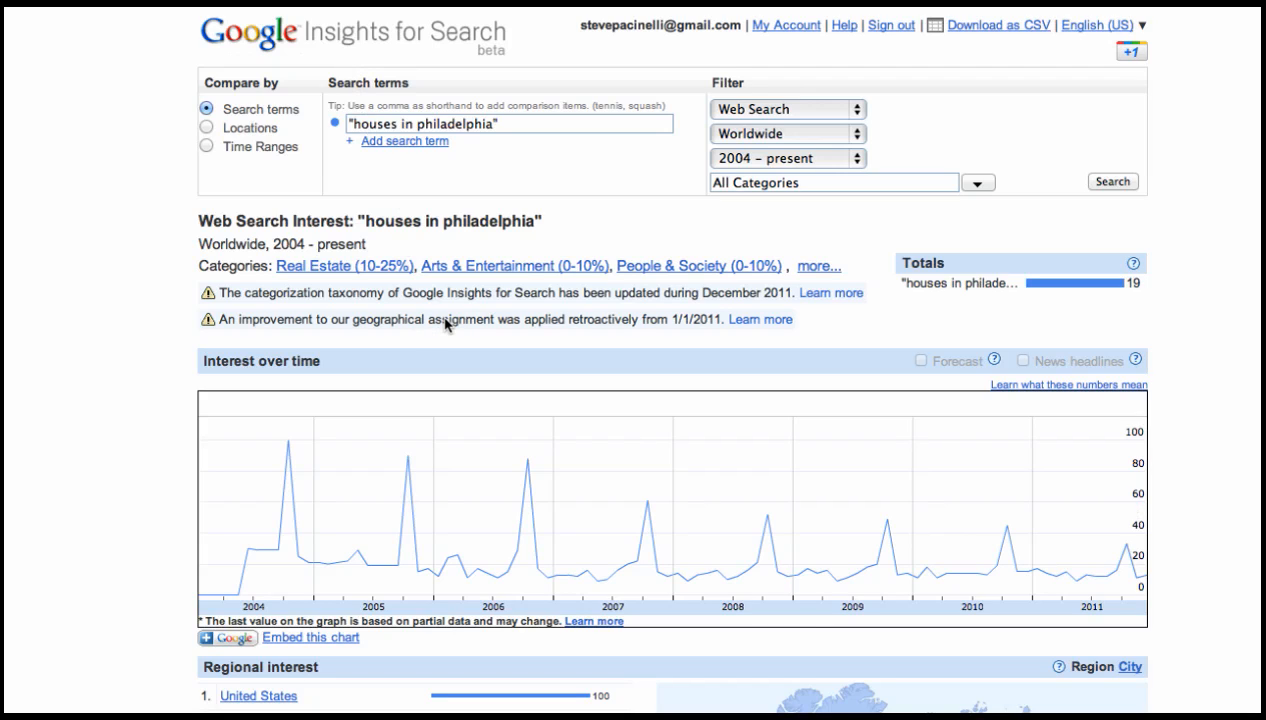
mouse_move(313, 278)
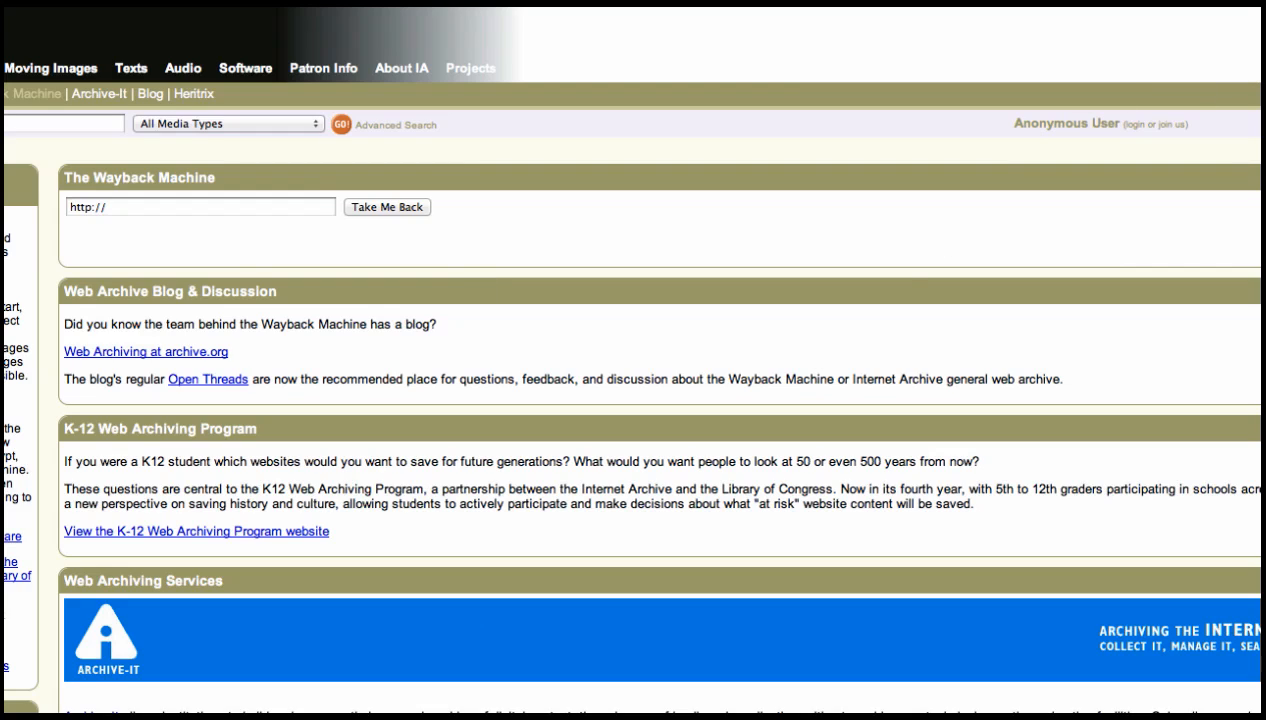
mouse_move(191, 291)
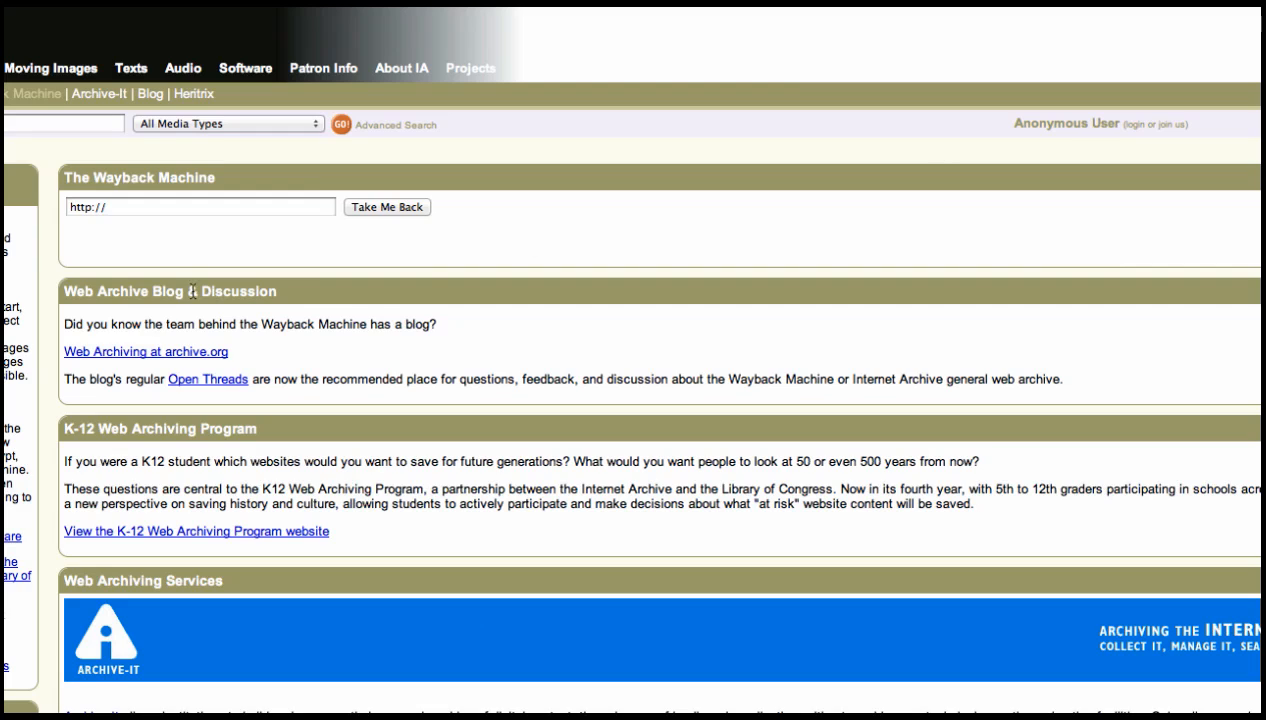
Look up techsavvyagent.com in Wayback Machine, revealing 90 captures back to February 2001
left_click(200, 206)
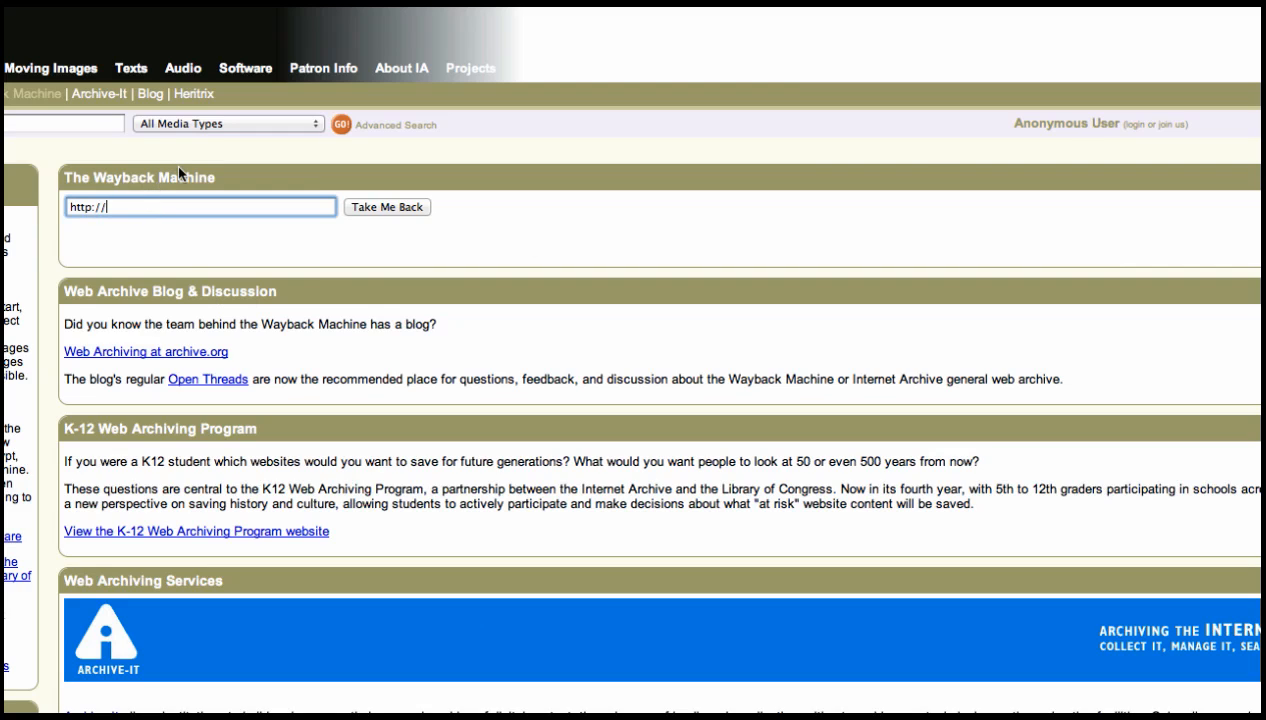
type("techs")
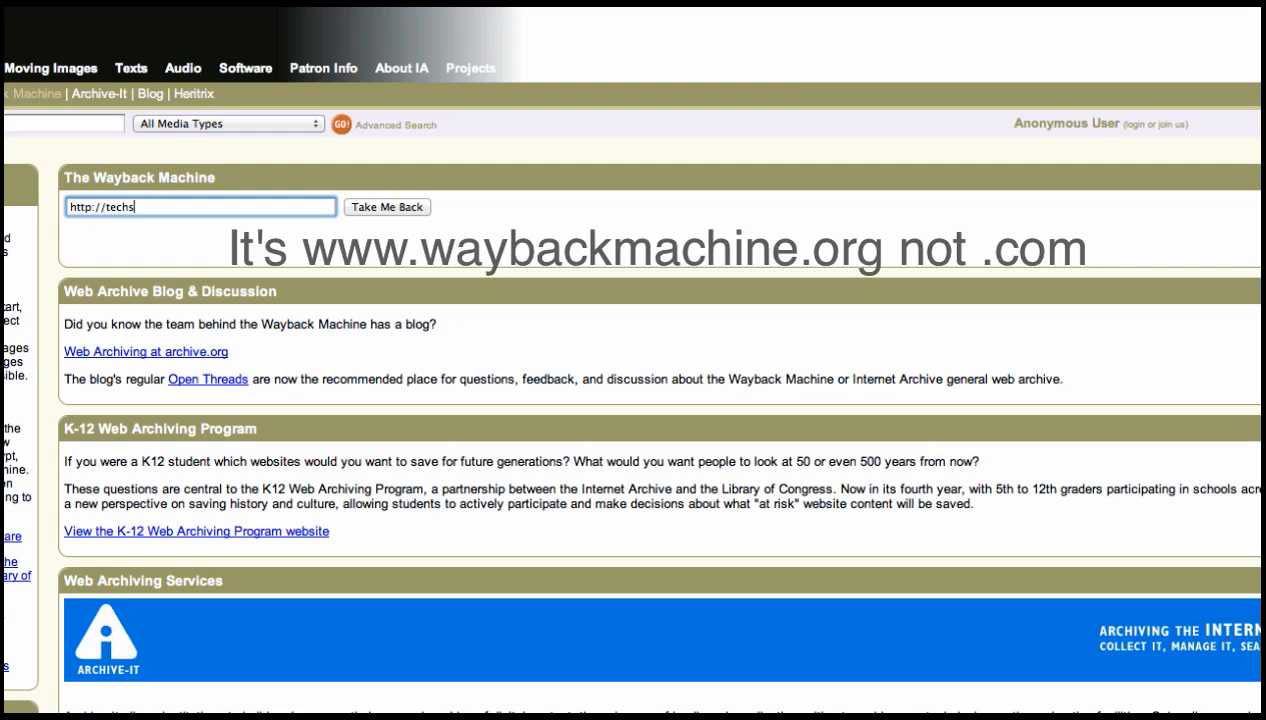
type("avvyage")
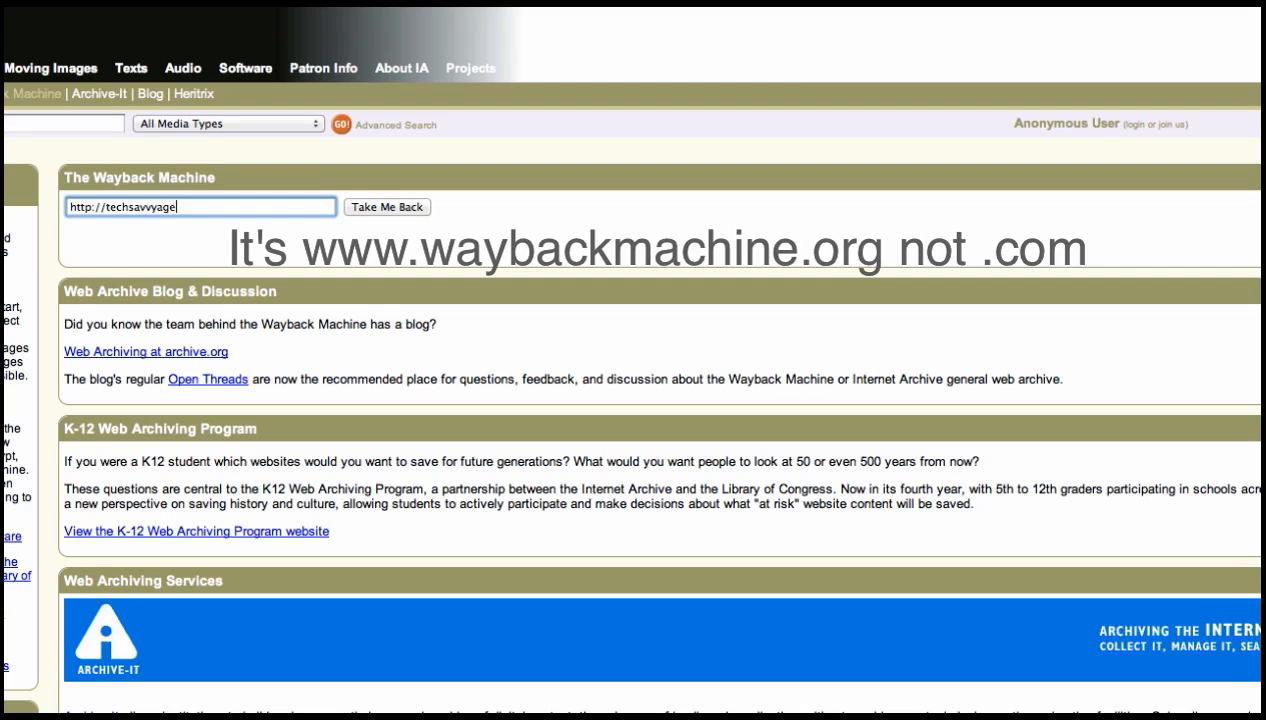
type("nt.com")
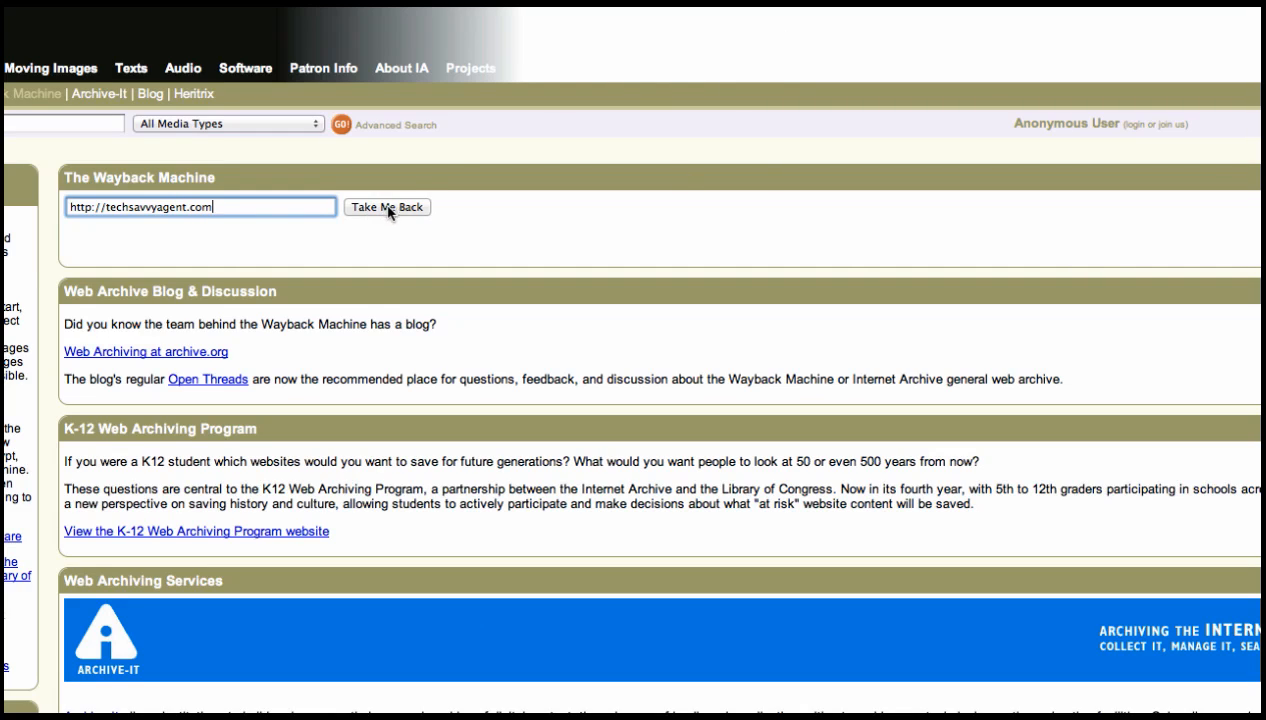
left_click(386, 207)
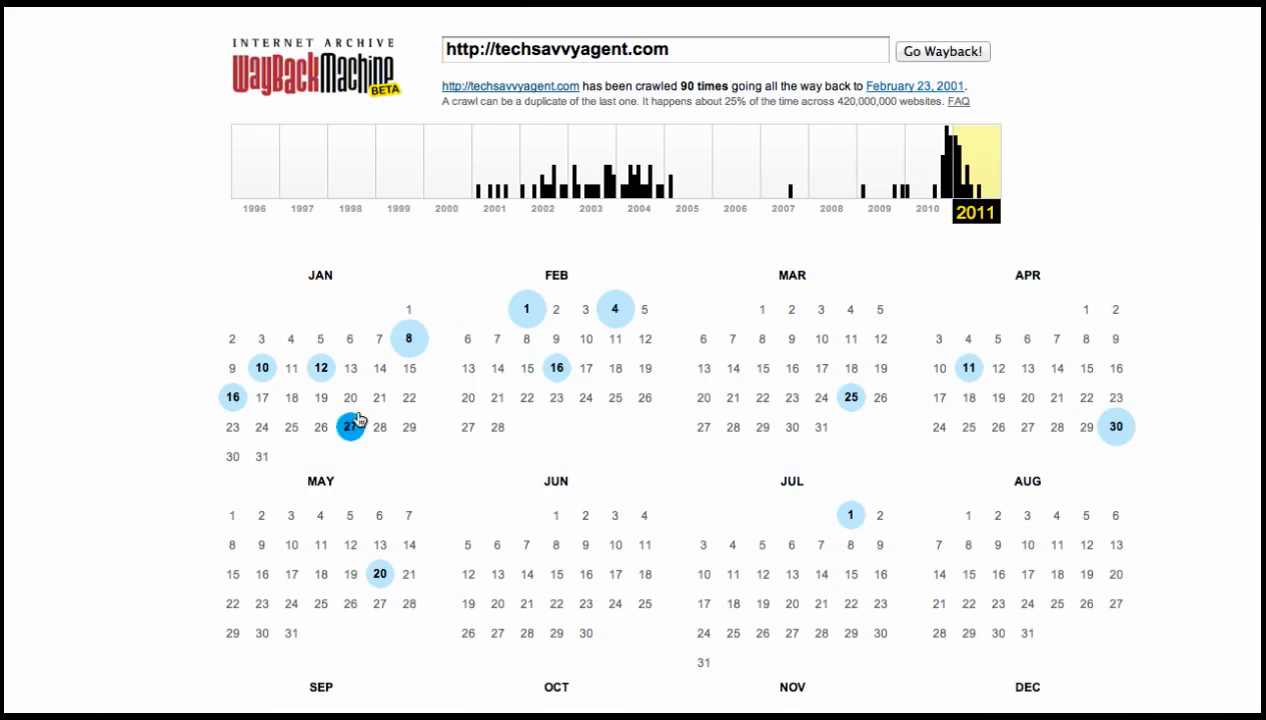
mouse_move(533, 361)
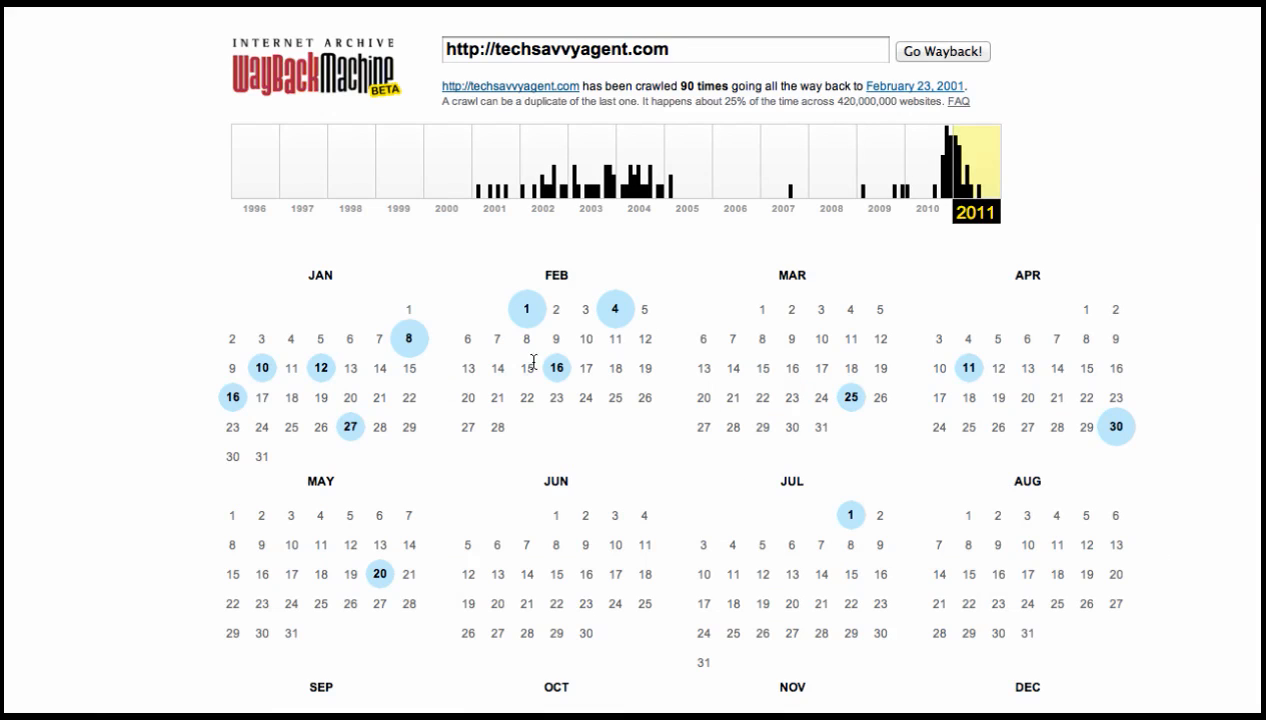
Switch the techsavvyagent.com calendar to 2010, showing captures like January 29 and August 27
left_click(926, 175)
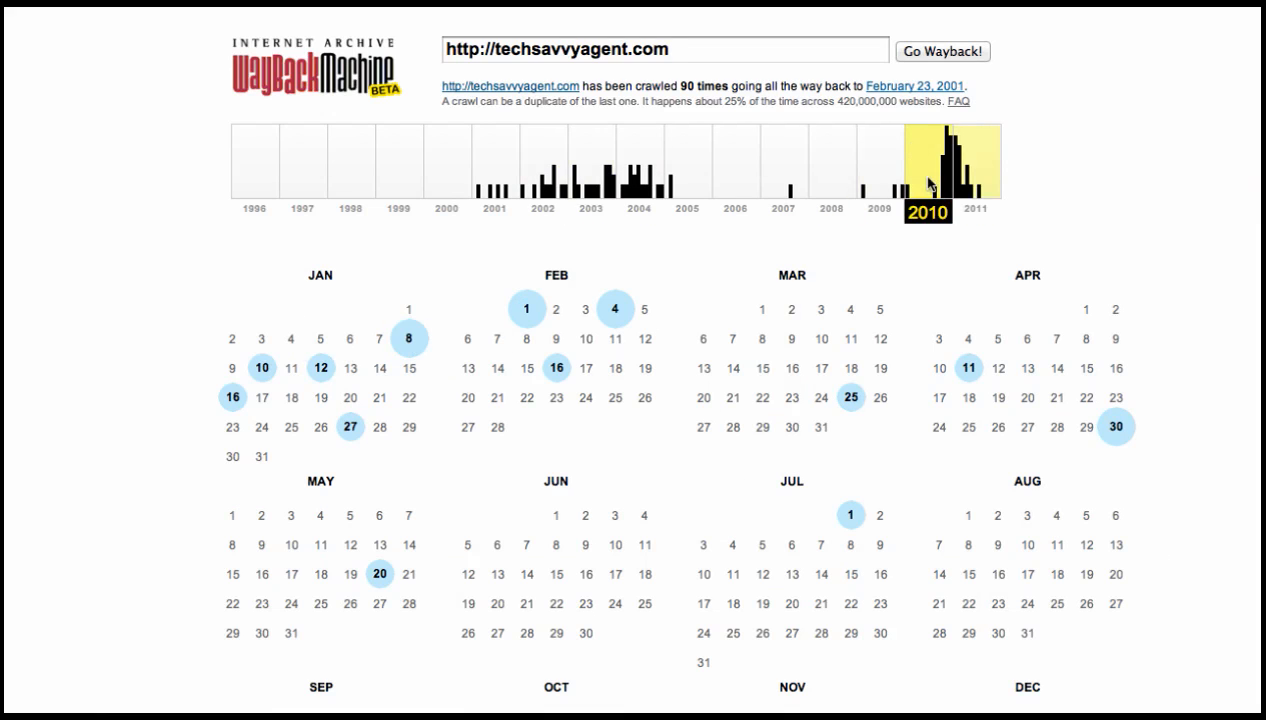
left_click(928, 165)
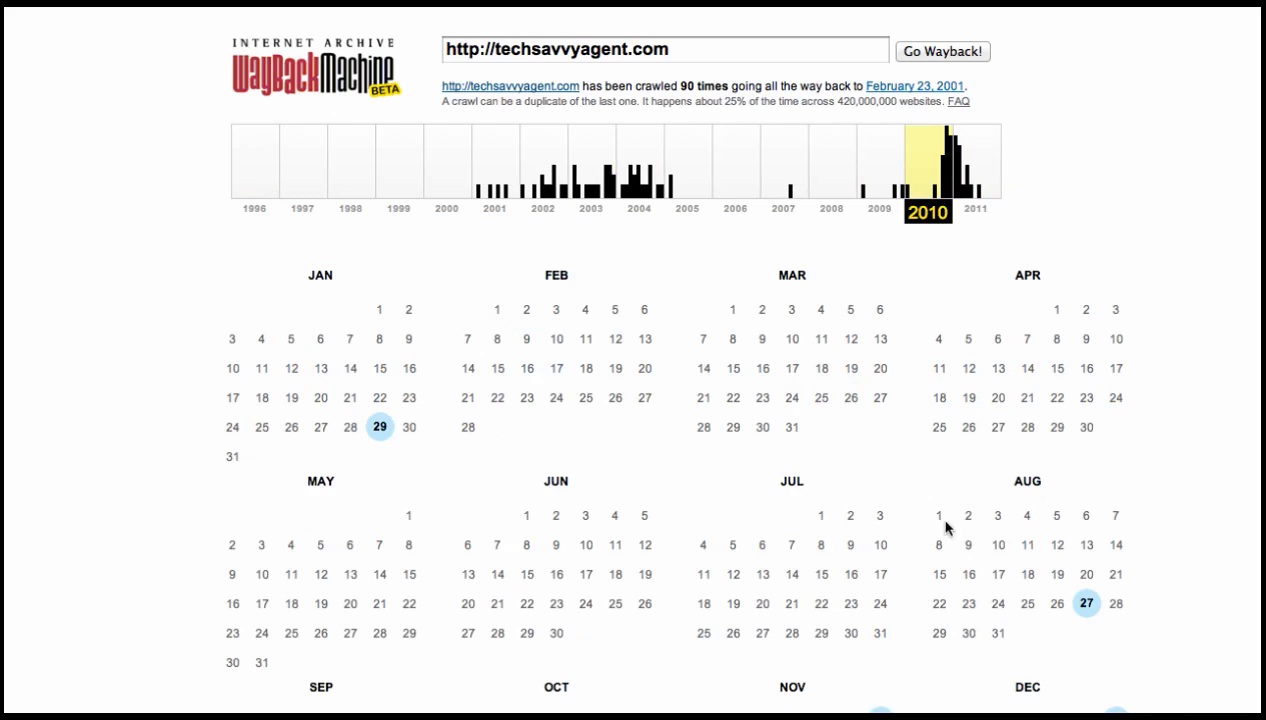
mouse_move(1027, 453)
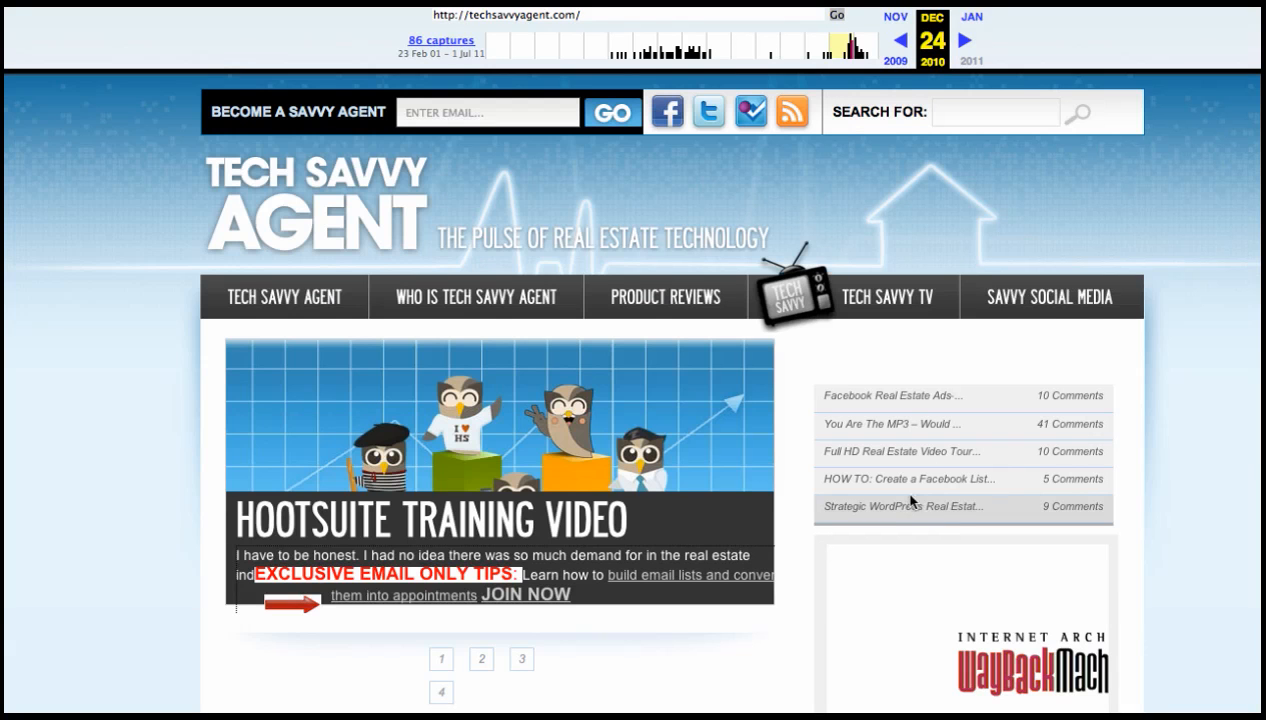
mouse_move(1097, 379)
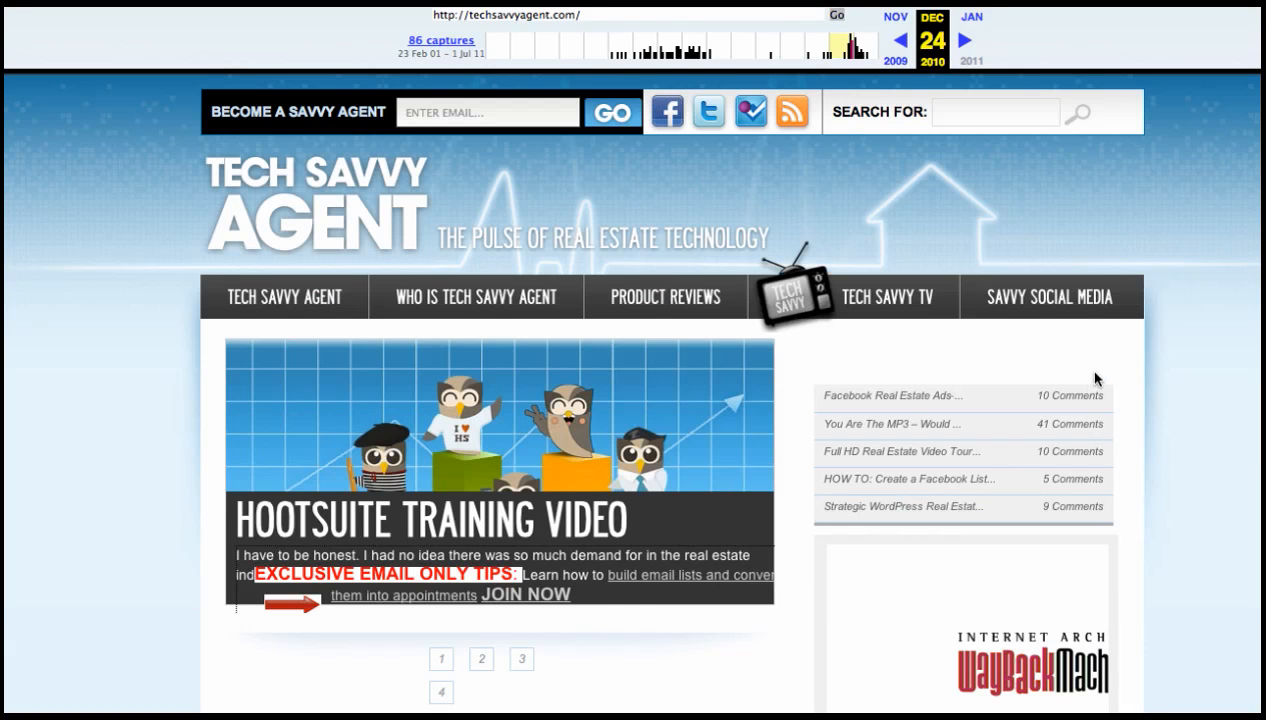
mouse_move(886, 297)
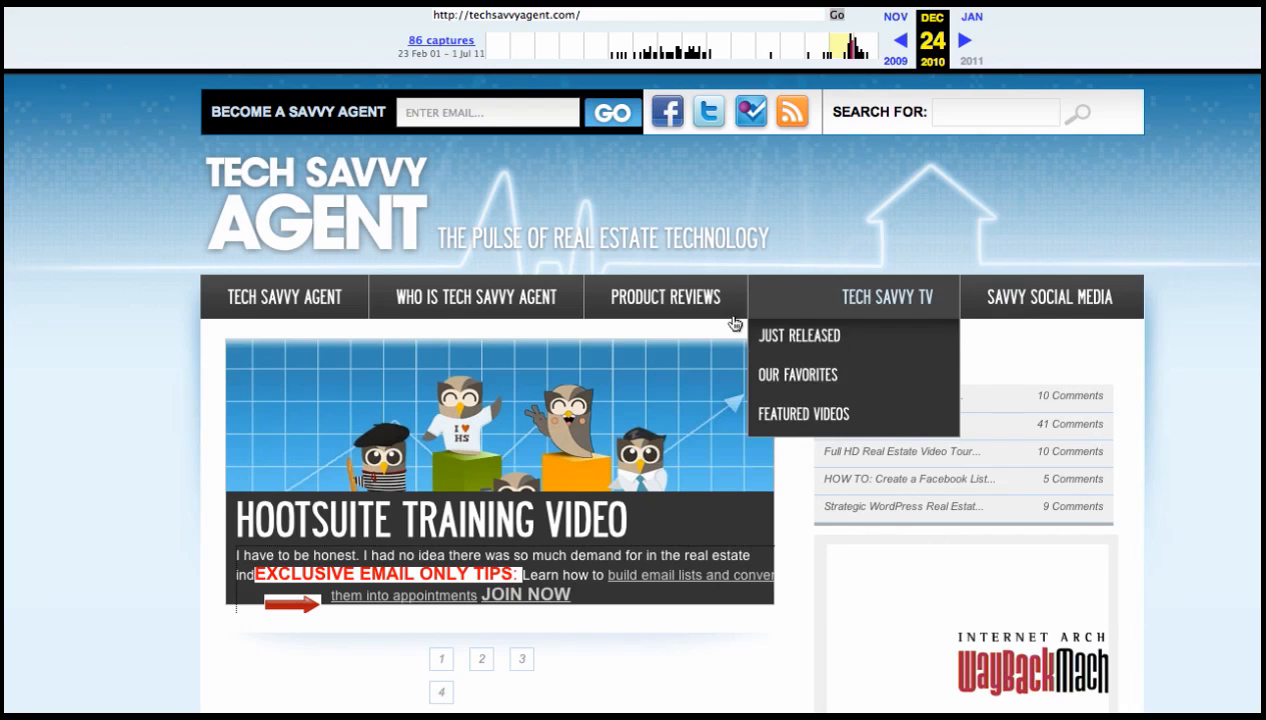